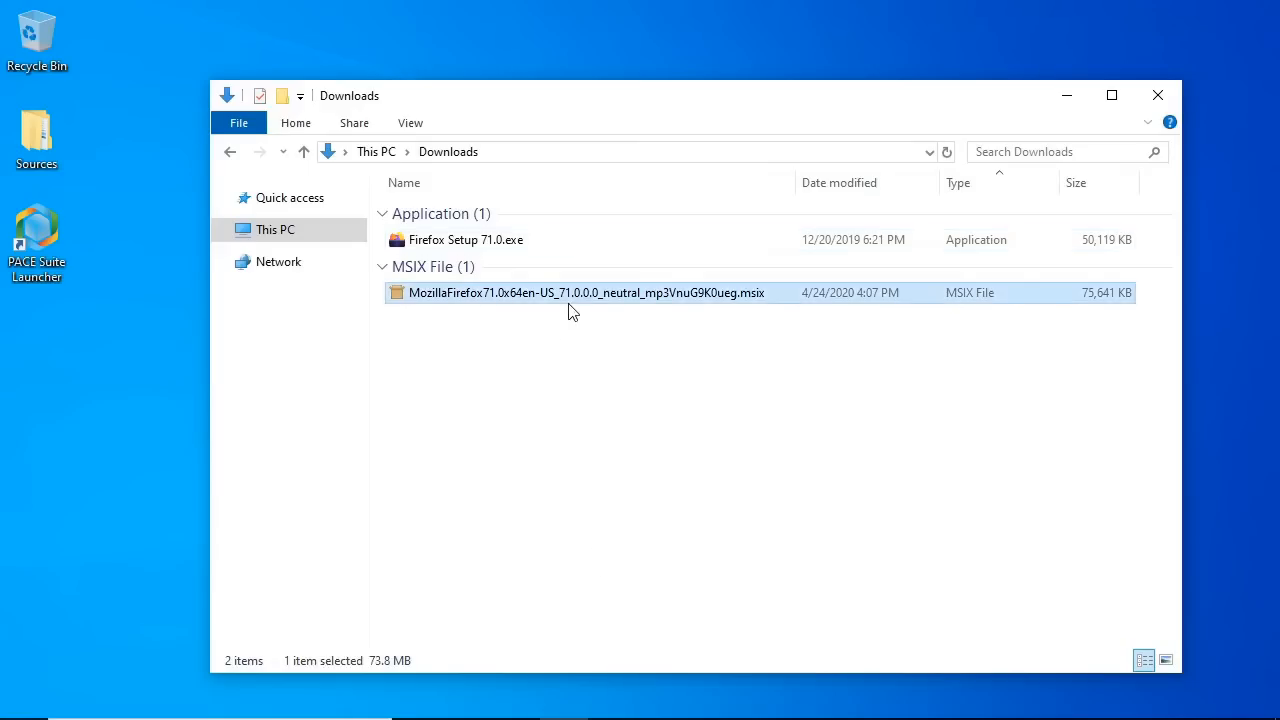
Select Firefox Setup 71.0.exe in the Downloads folder.
{"action": "left_click", "coordinate": [466, 239]}
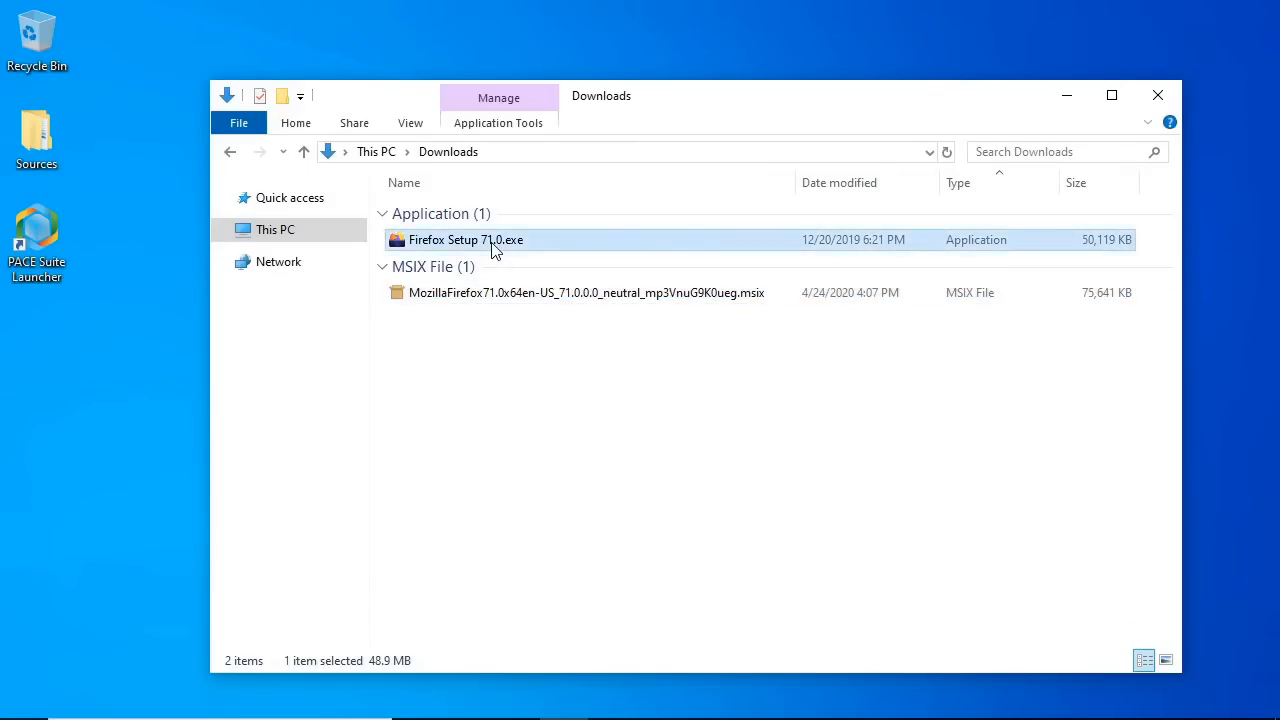
{"action": "mouse_move", "coordinate": [237, 277]}
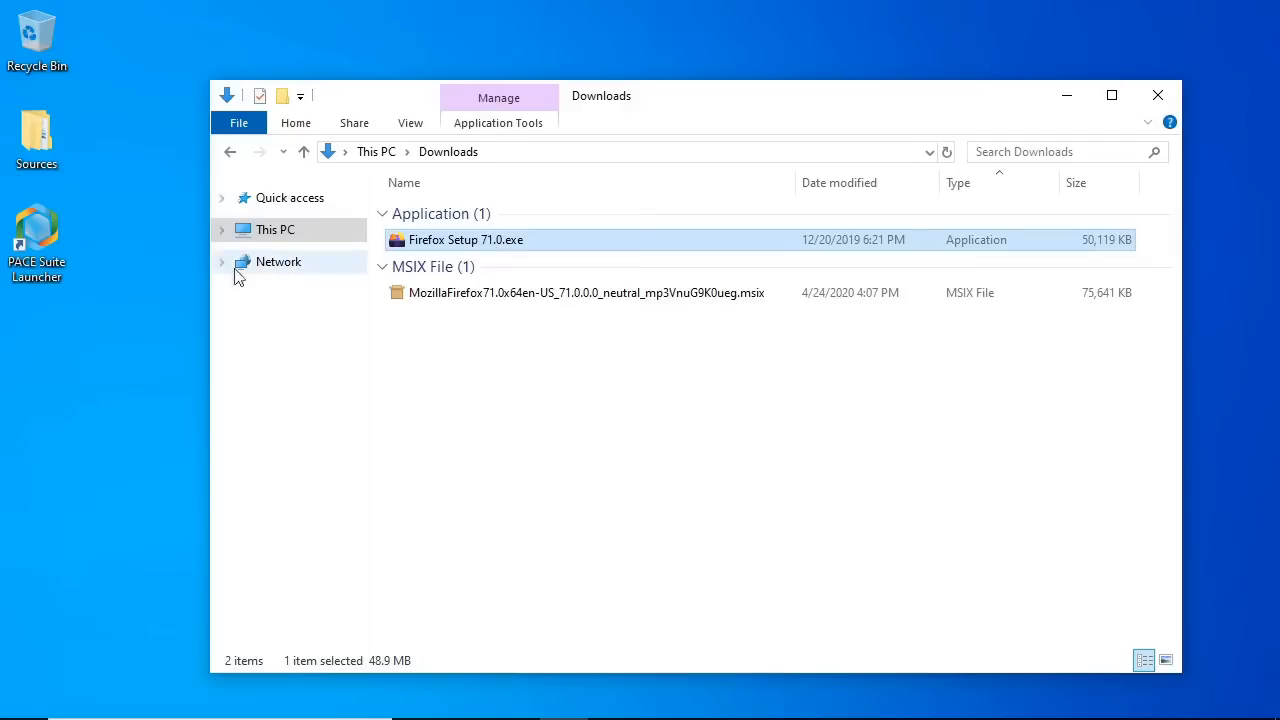
{"action": "left_click", "coordinate": [37, 240]}
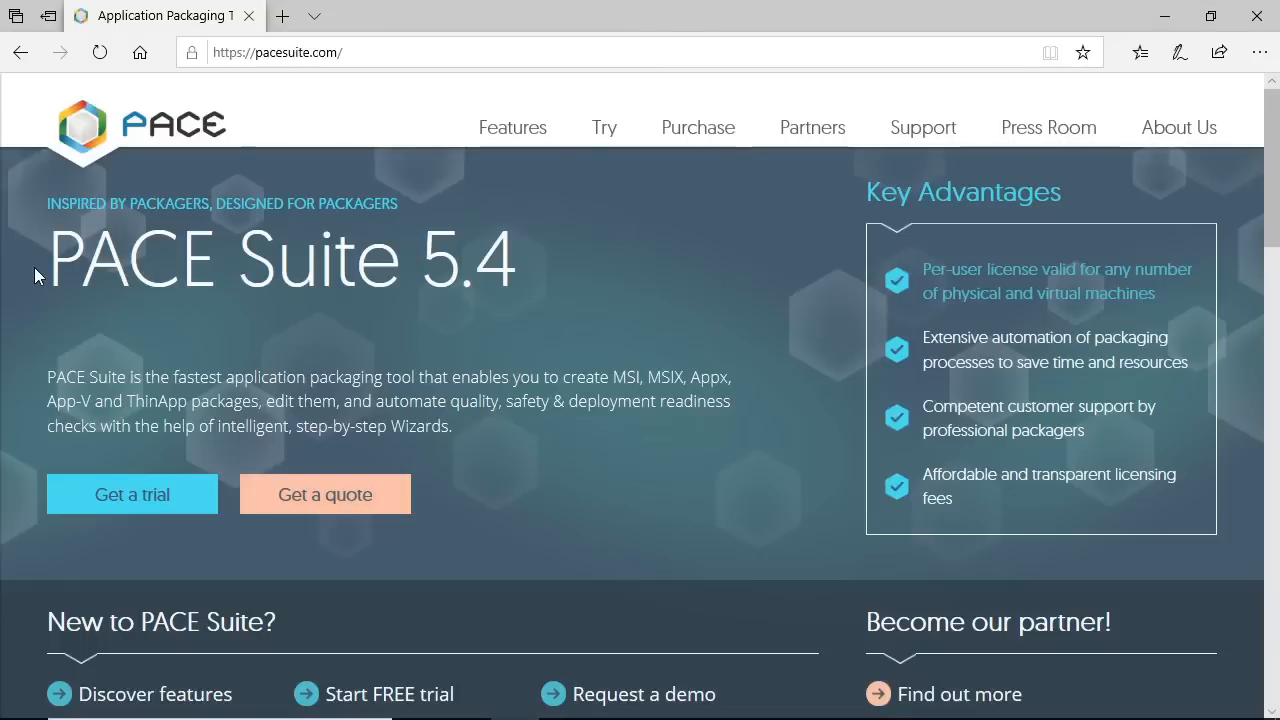
{"action": "mouse_move", "coordinate": [194, 519]}
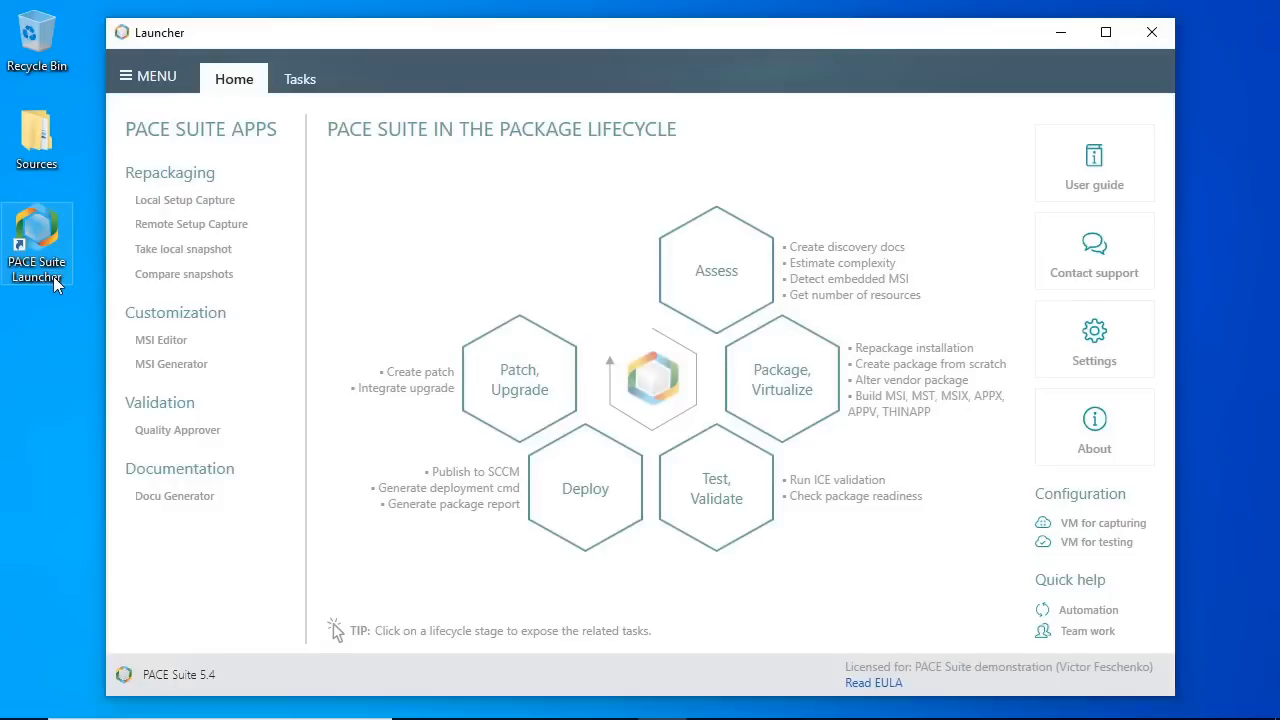
{"action": "mouse_move", "coordinate": [815, 402]}
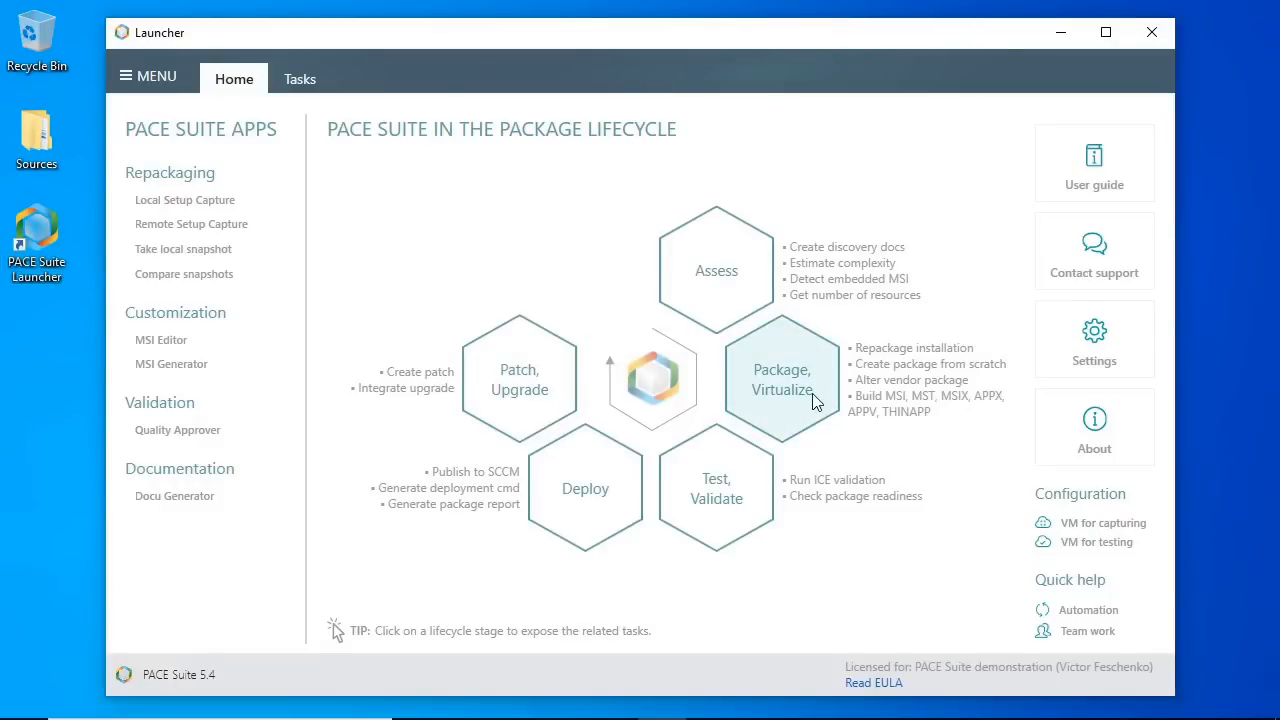
Show the Launcher's Package, Virtualize tasks for repackaging.
{"action": "left_click", "coordinate": [782, 380]}
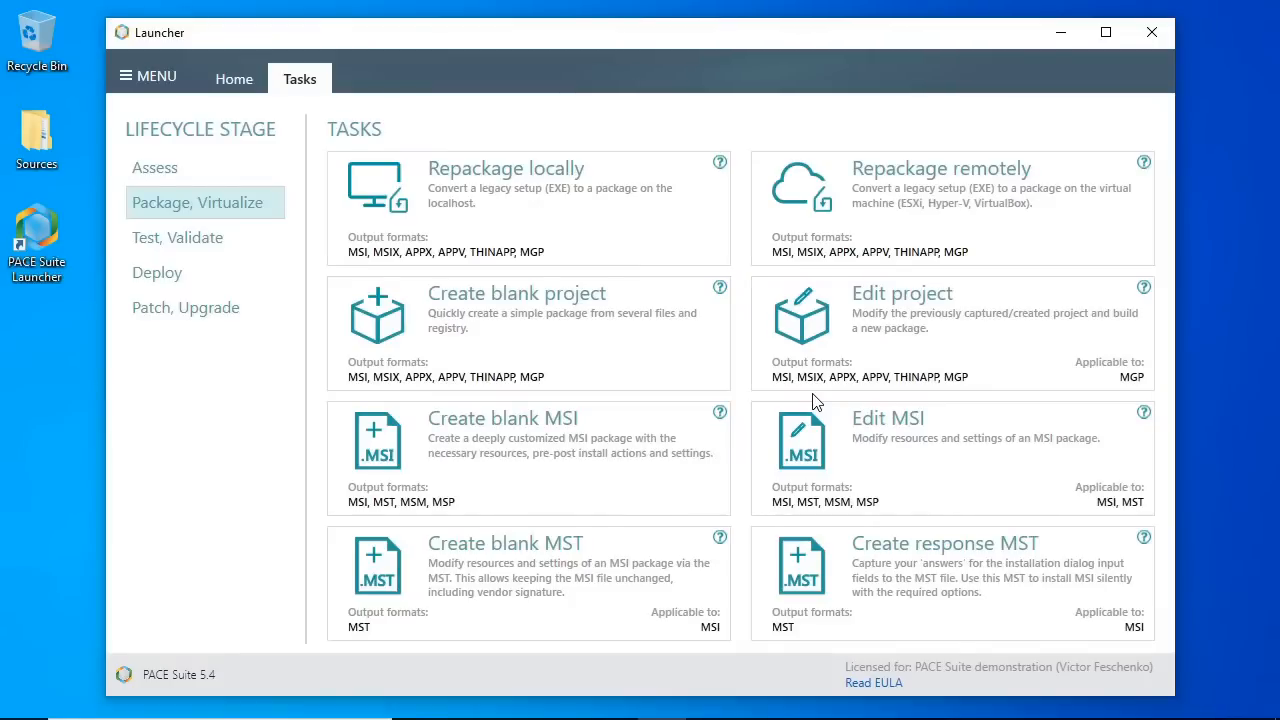
{"action": "mouse_move", "coordinate": [700, 256]}
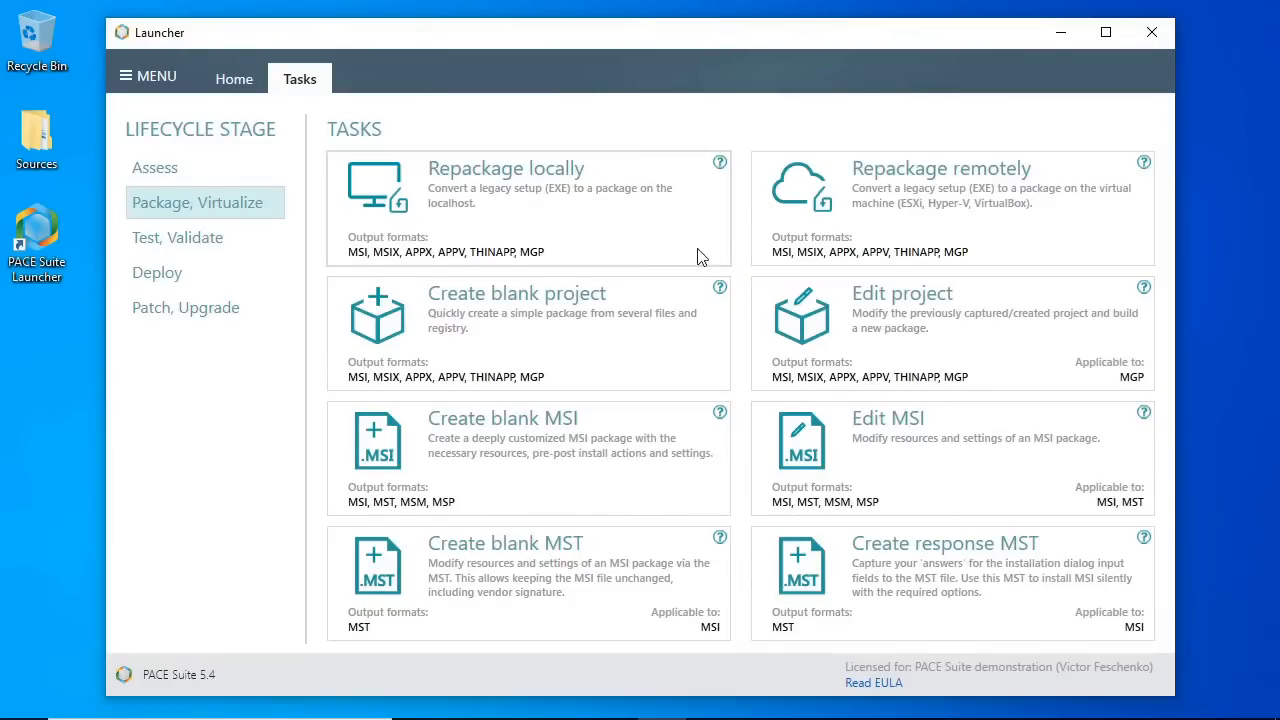
{"action": "mouse_move", "coordinate": [701, 256]}
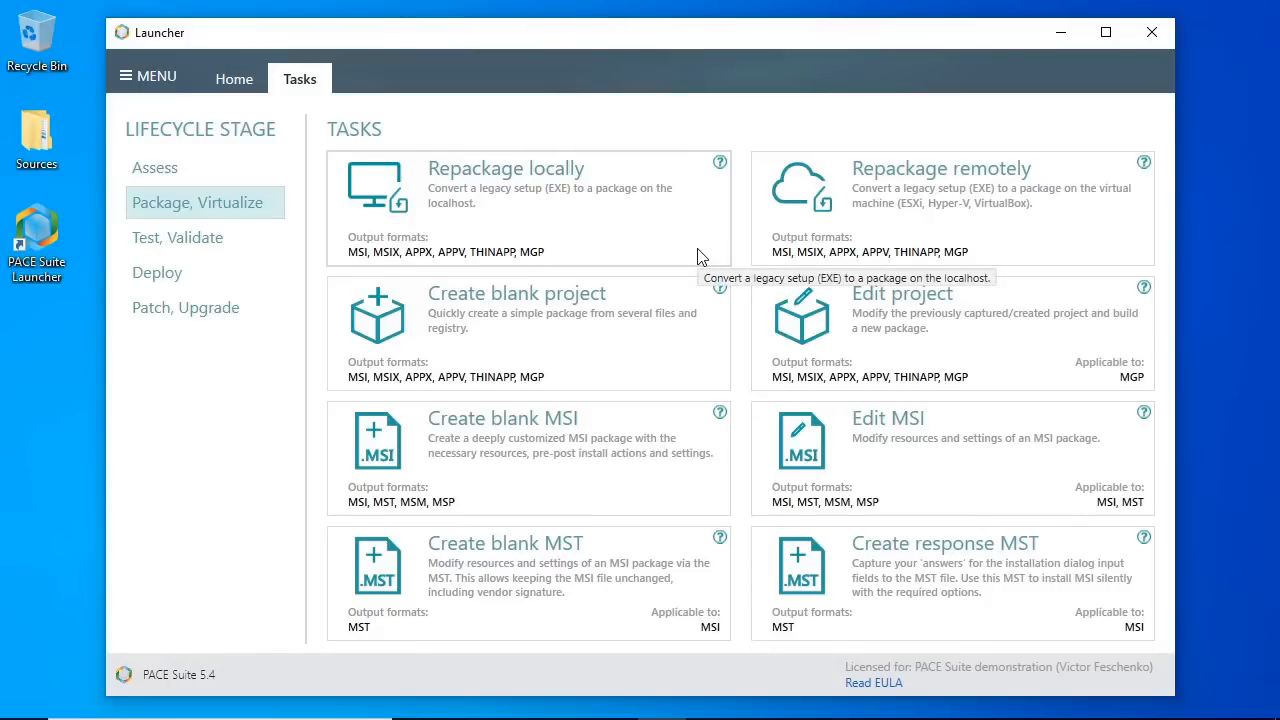
{"action": "mouse_move", "coordinate": [1020, 255]}
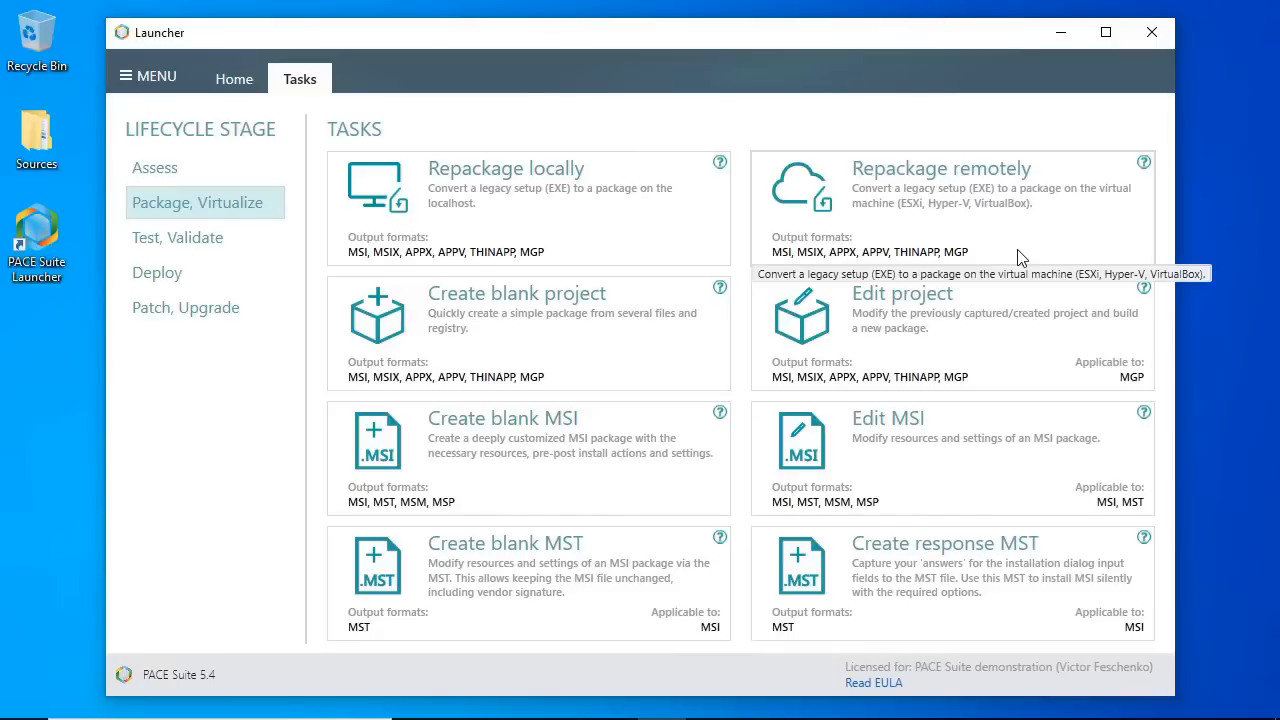
{"action": "mouse_move", "coordinate": [663, 260]}
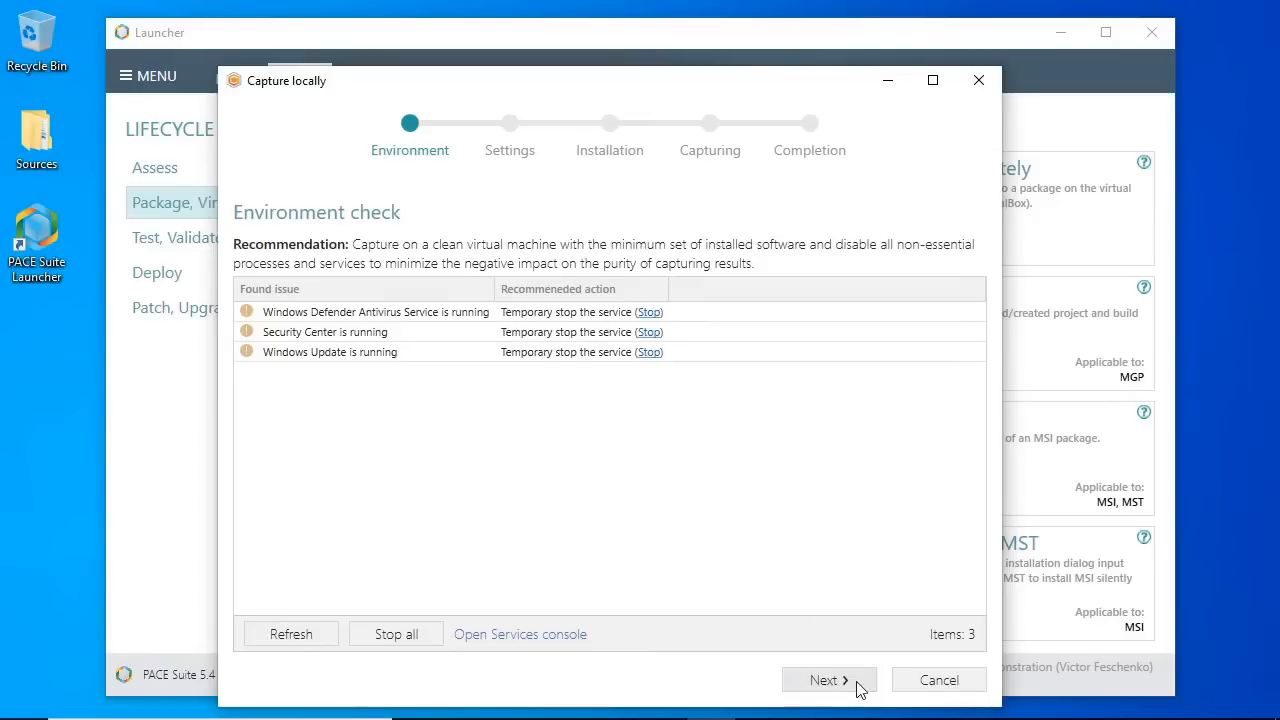
Choose Monitoring (quick) capture with the default project name and filters.
{"action": "left_click", "coordinate": [829, 680]}
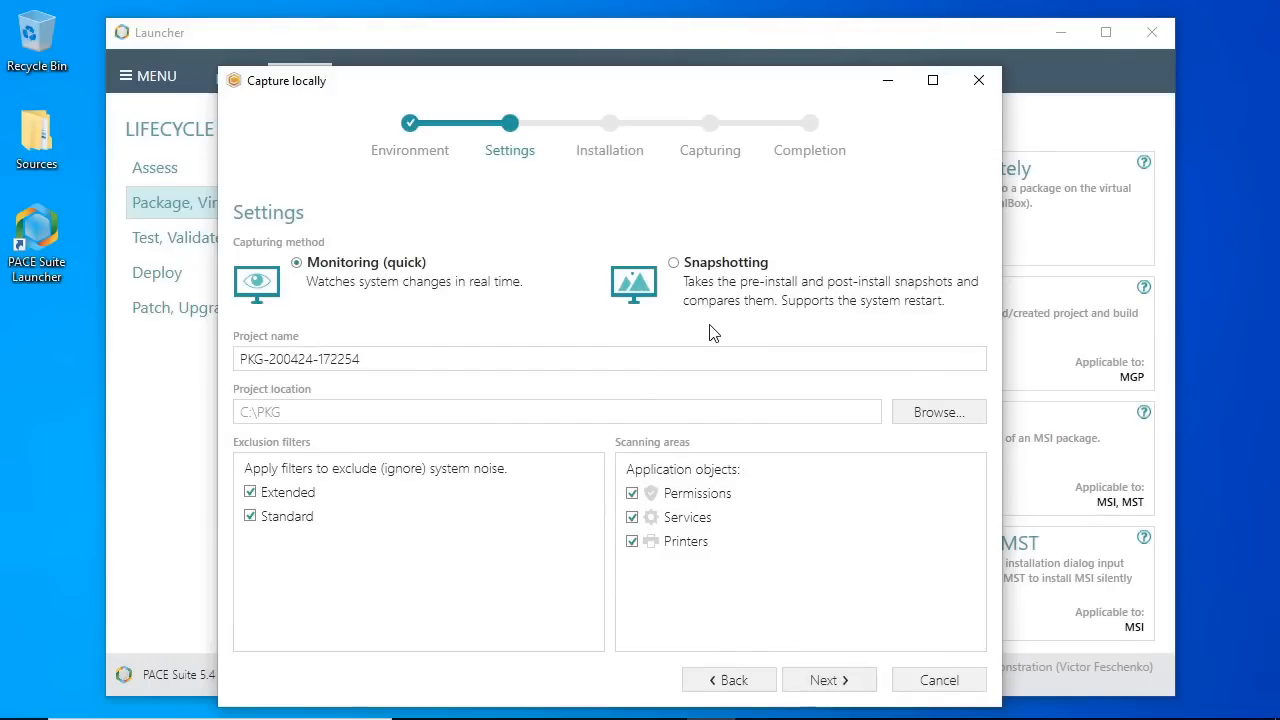
{"action": "mouse_move", "coordinate": [706, 315]}
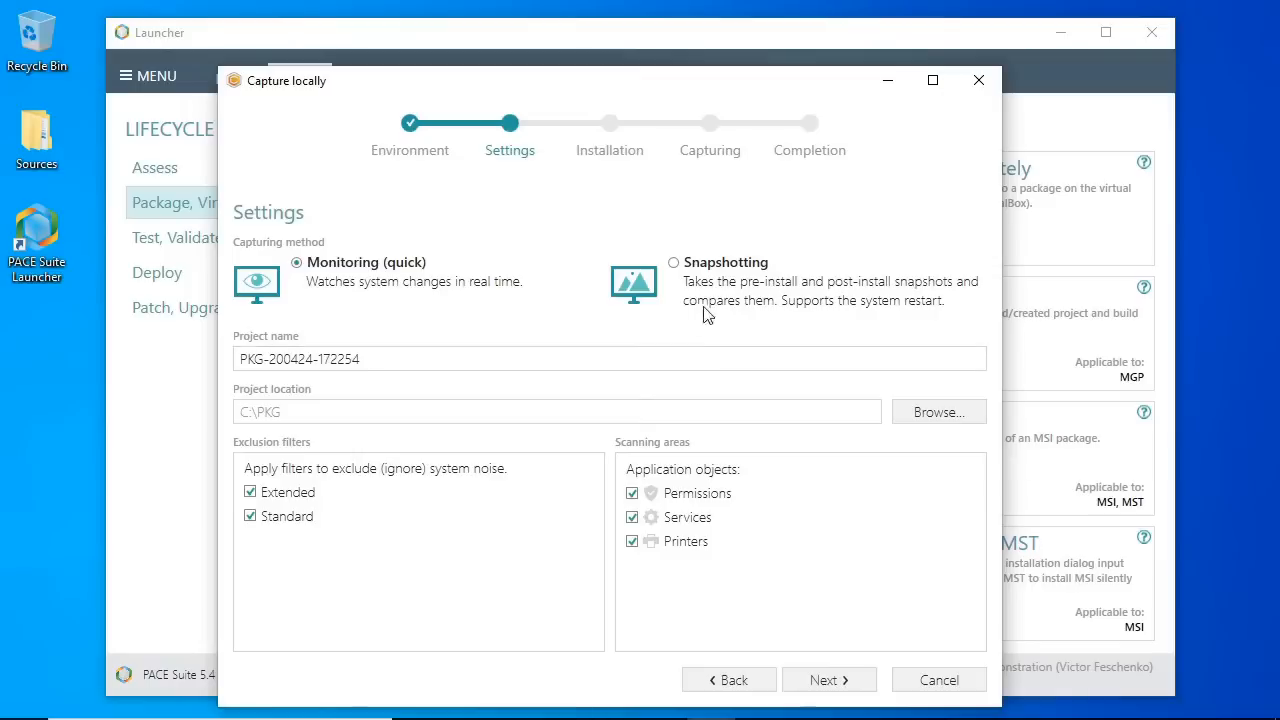
{"action": "left_click", "coordinate": [673, 262]}
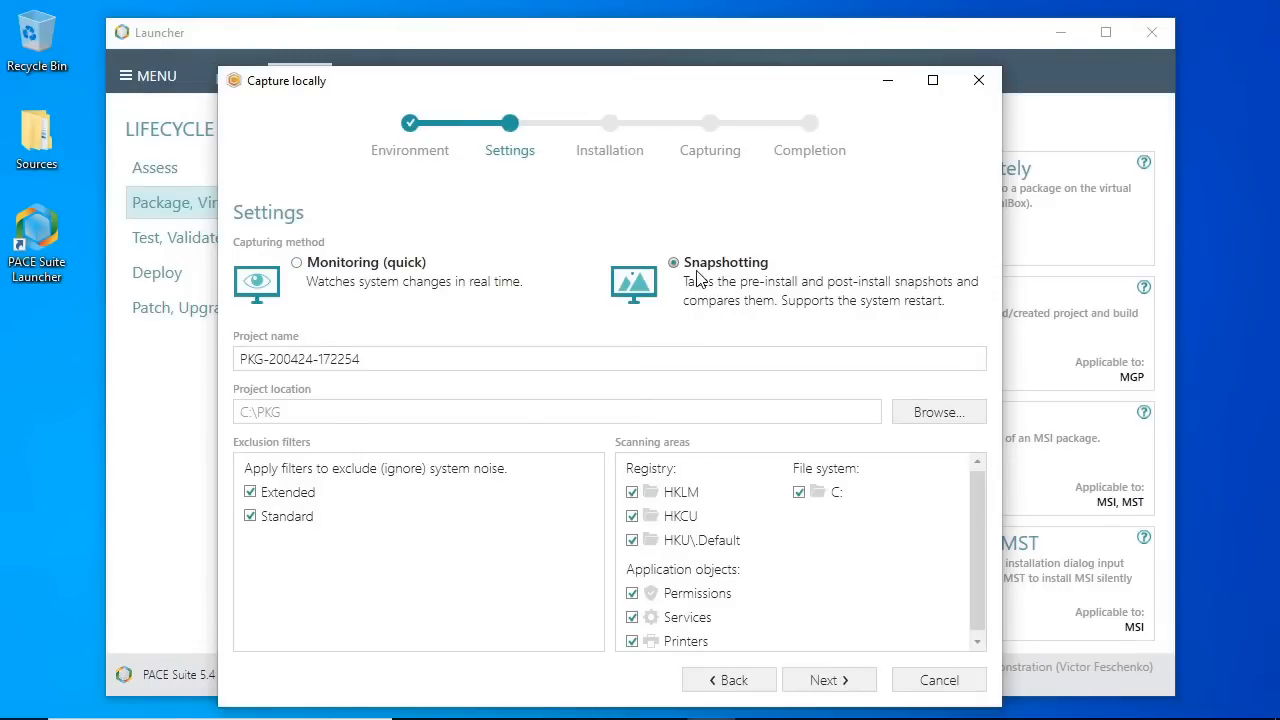
{"action": "left_click", "coordinate": [297, 262]}
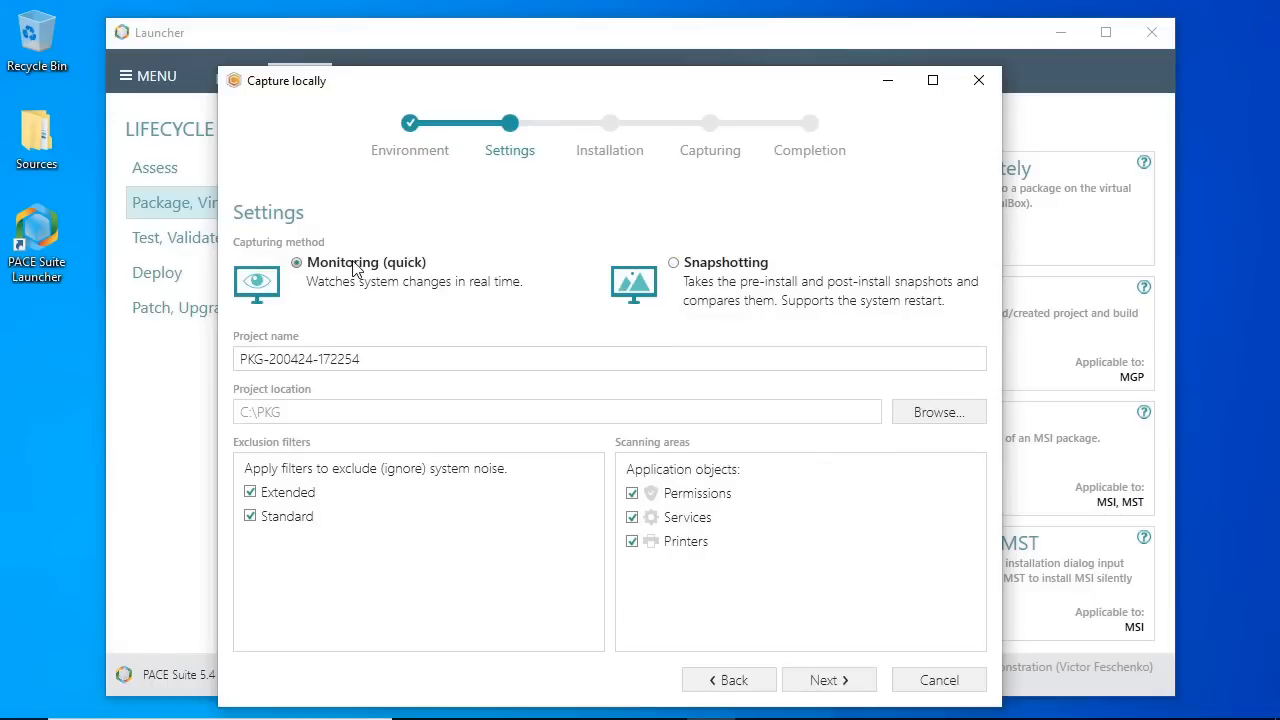
{"action": "left_click", "coordinate": [396, 359]}
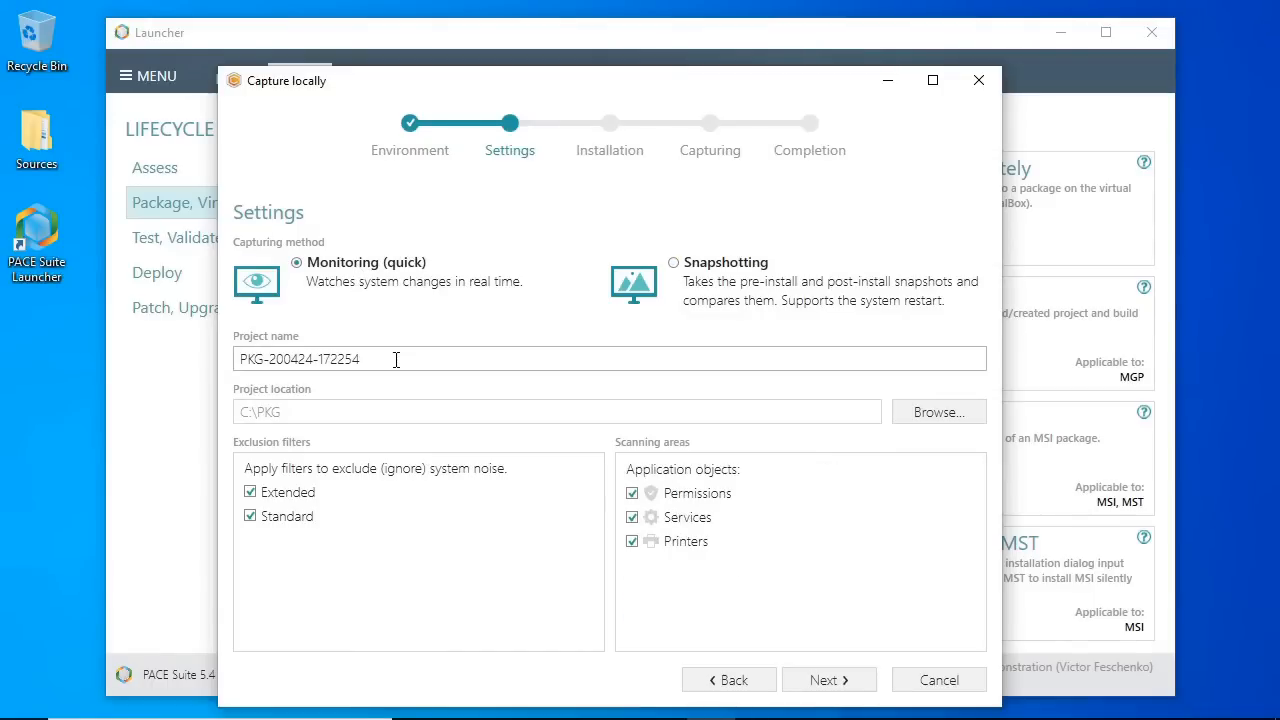
{"action": "mouse_move", "coordinate": [313, 507]}
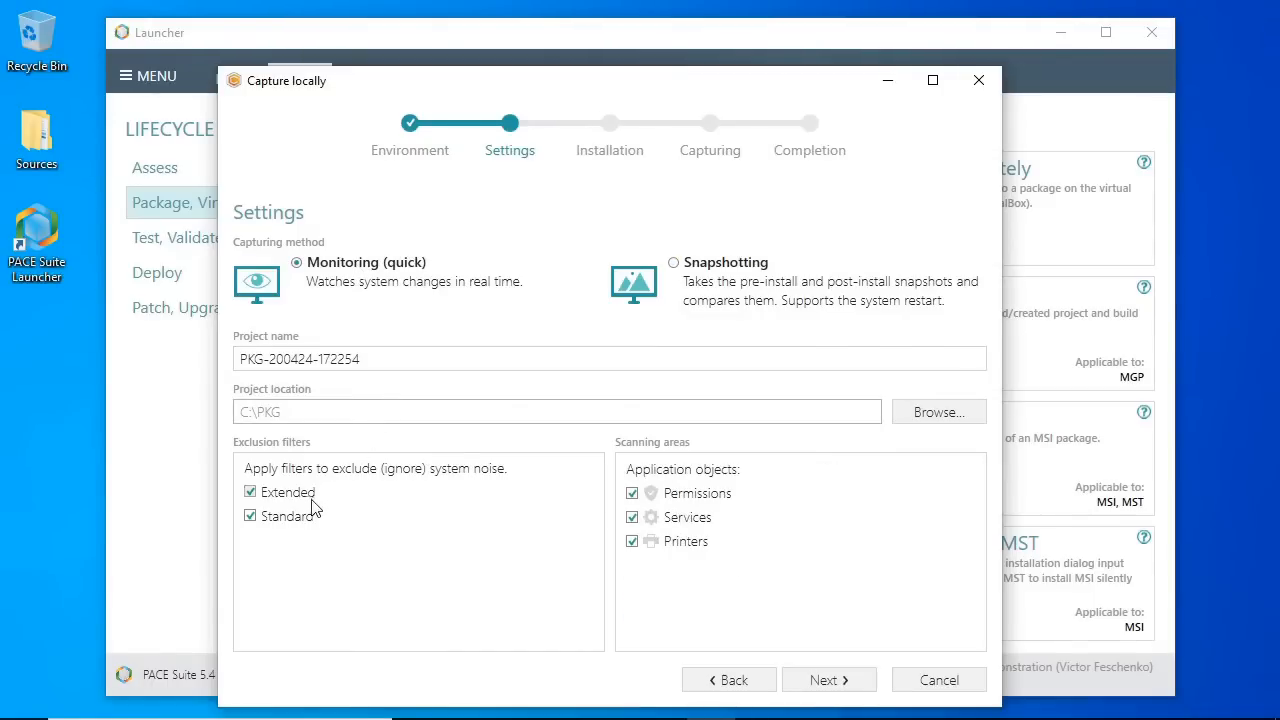
{"action": "mouse_move", "coordinate": [305, 521]}
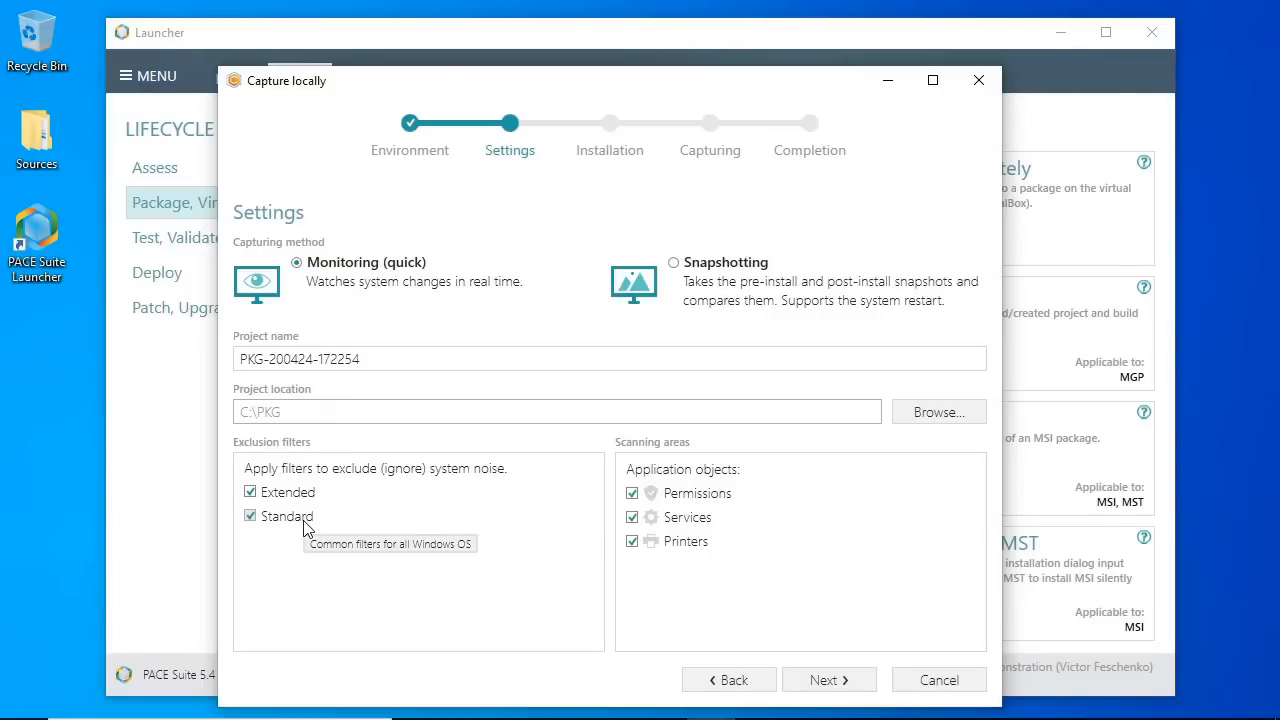
{"action": "mouse_move", "coordinate": [336, 538]}
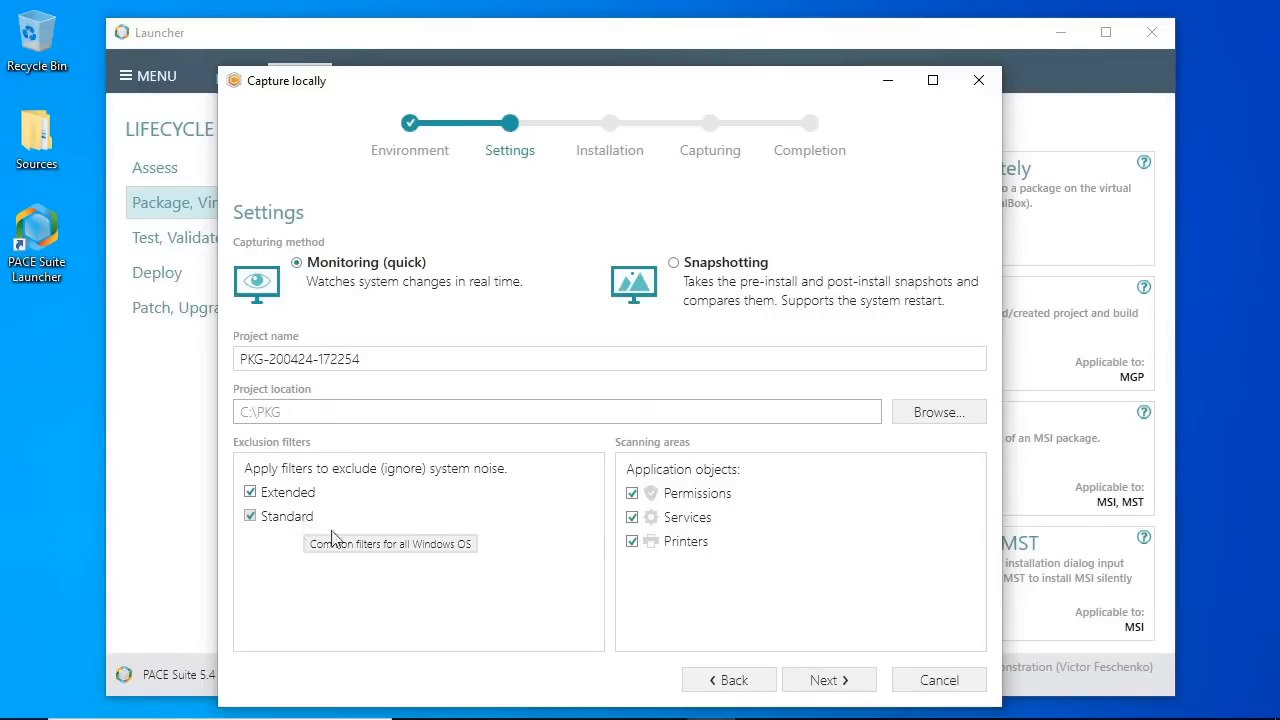
{"action": "left_click", "coordinate": [829, 679]}
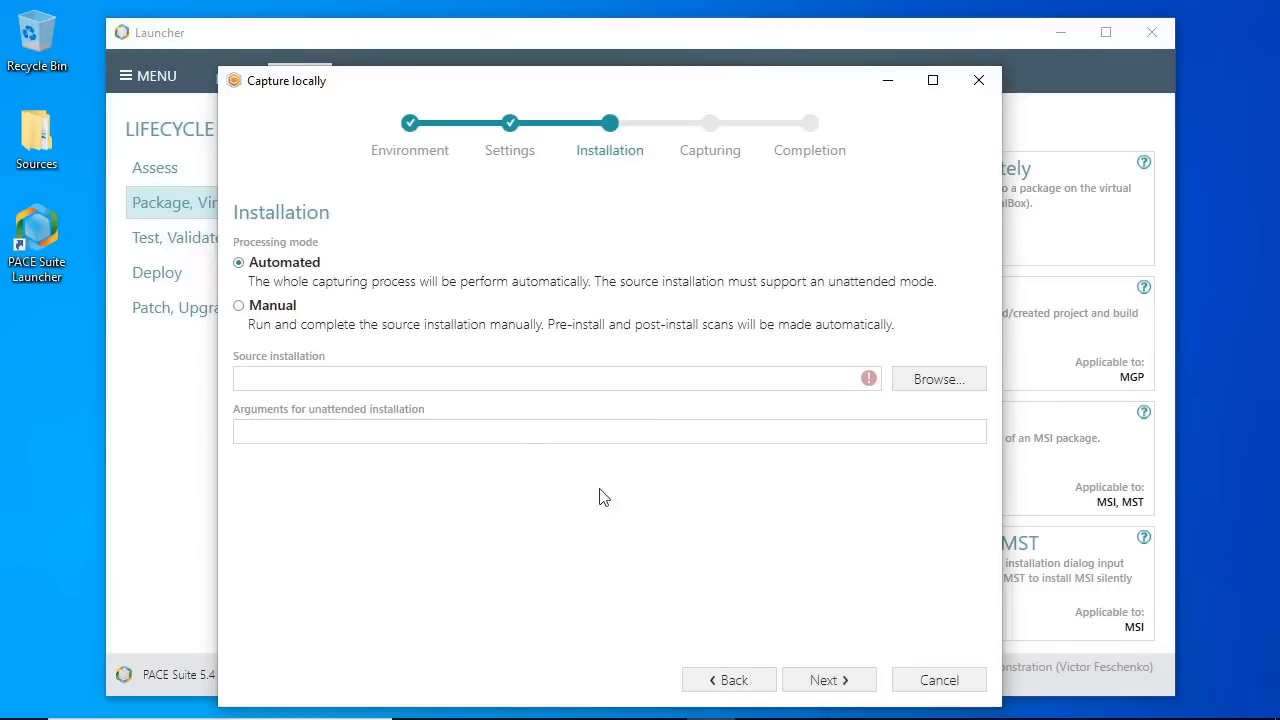
Choose Manual processing mode for the installation and continue.
{"action": "left_click", "coordinate": [238, 305]}
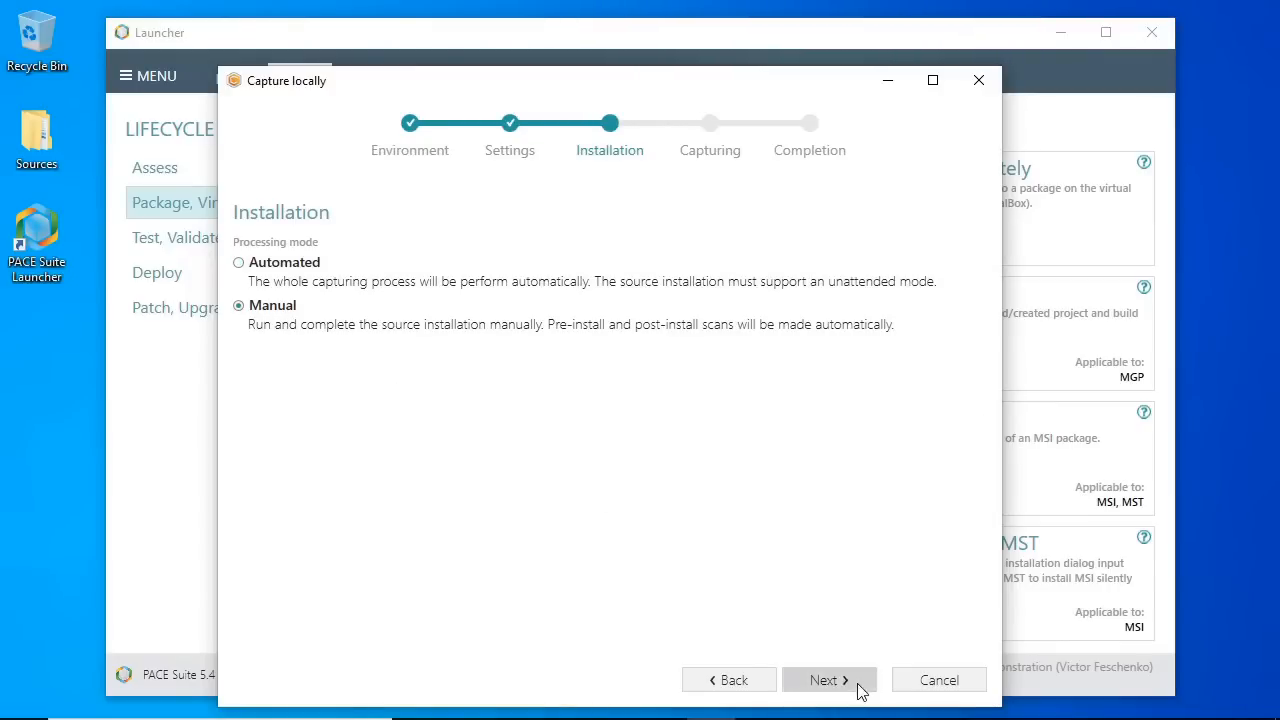
{"action": "left_click", "coordinate": [830, 679]}
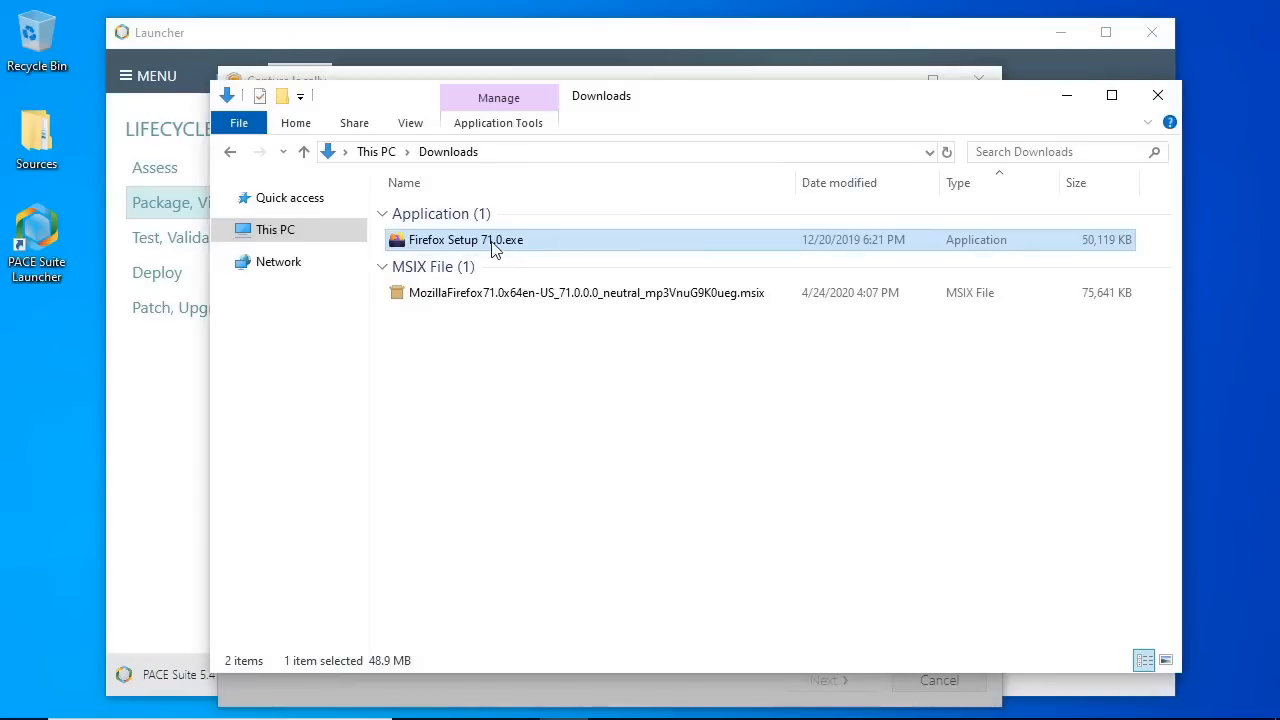
Run Firefox Setup 71.0 with Standard options and finish without launching Firefox.
{"action": "double_click", "coordinate": [461, 239]}
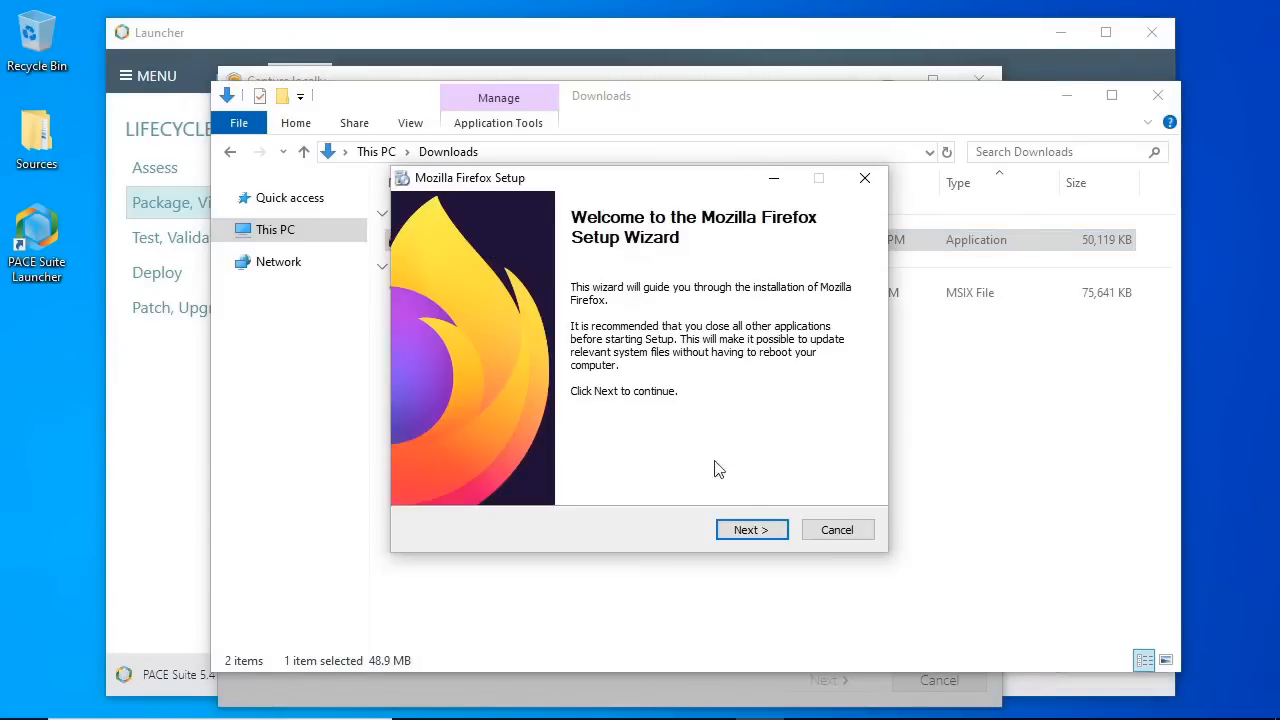
{"action": "left_click", "coordinate": [752, 529]}
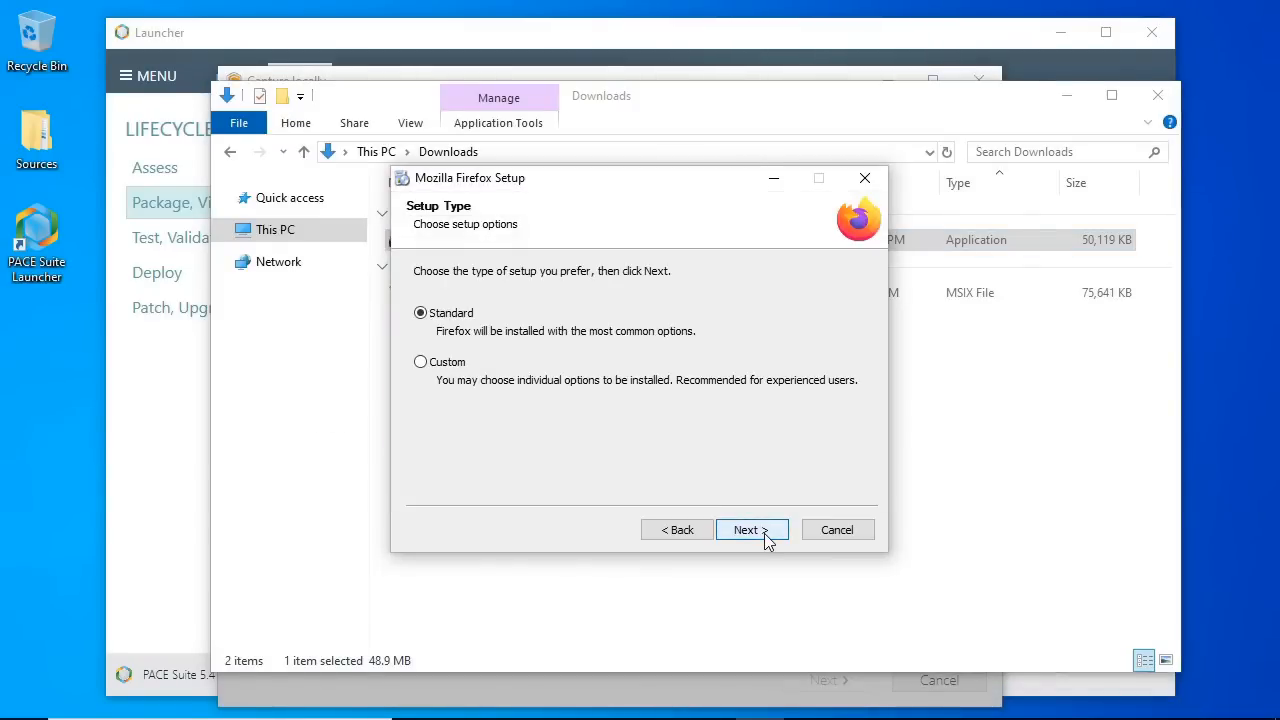
{"action": "left_click", "coordinate": [751, 529]}
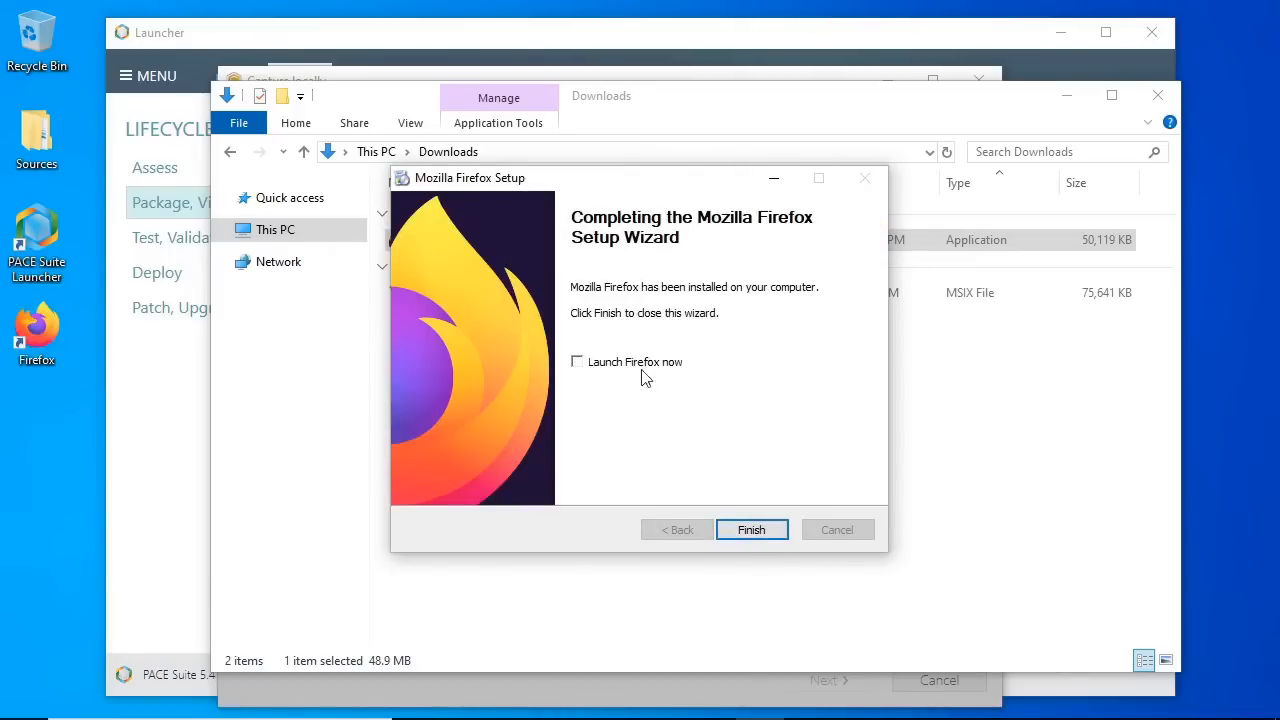
{"action": "left_click", "coordinate": [752, 529]}
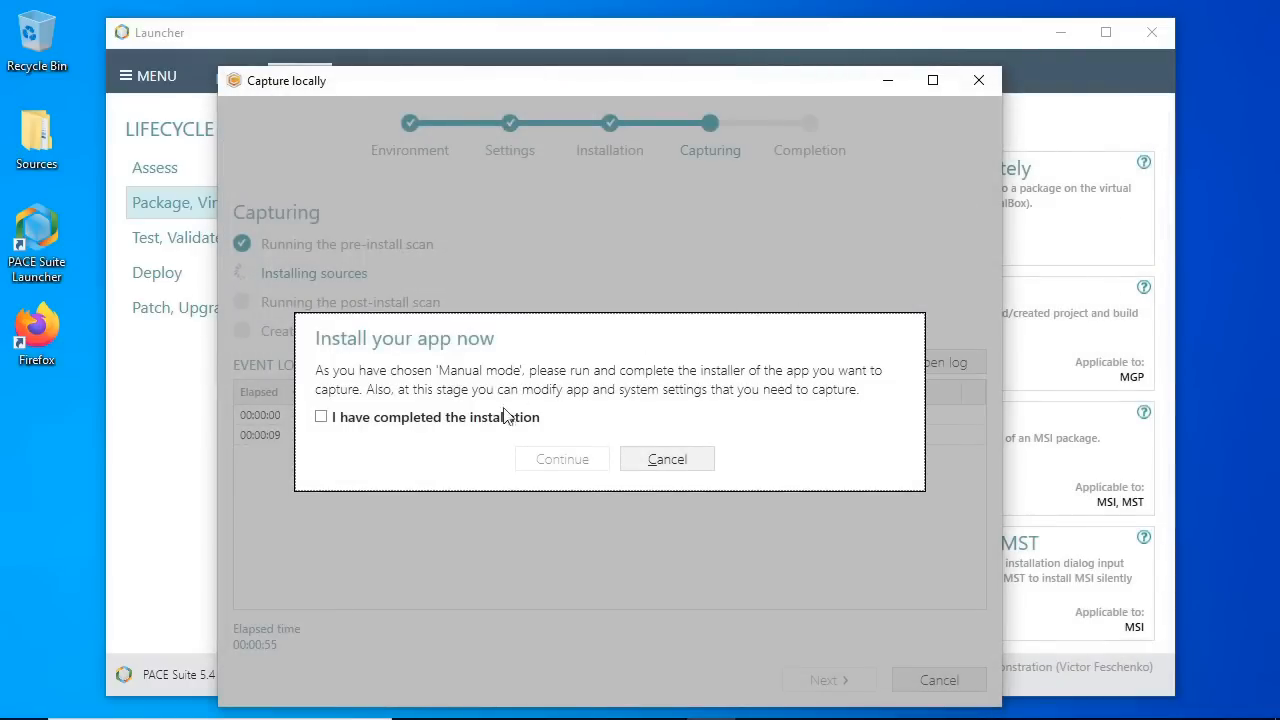
Confirm installation is complete and open the Mozilla Firefox 71.0 project for editing.
{"action": "left_click", "coordinate": [320, 417]}
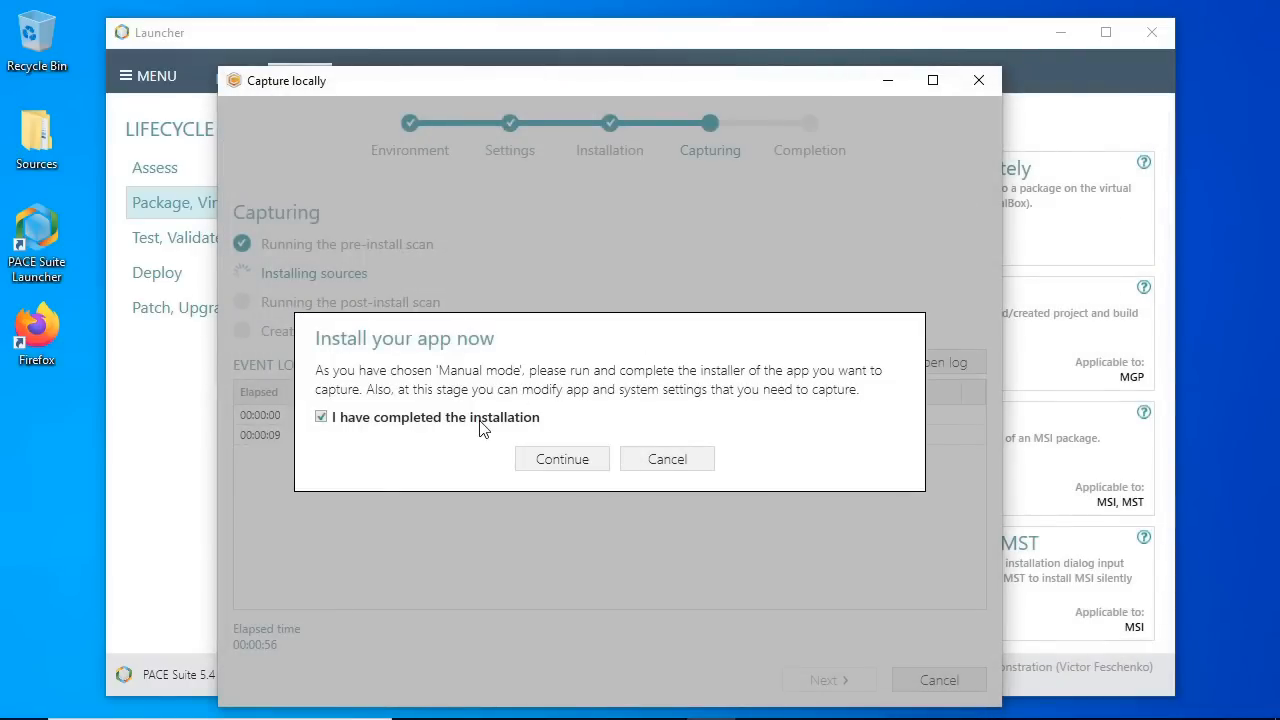
{"action": "left_click", "coordinate": [561, 458]}
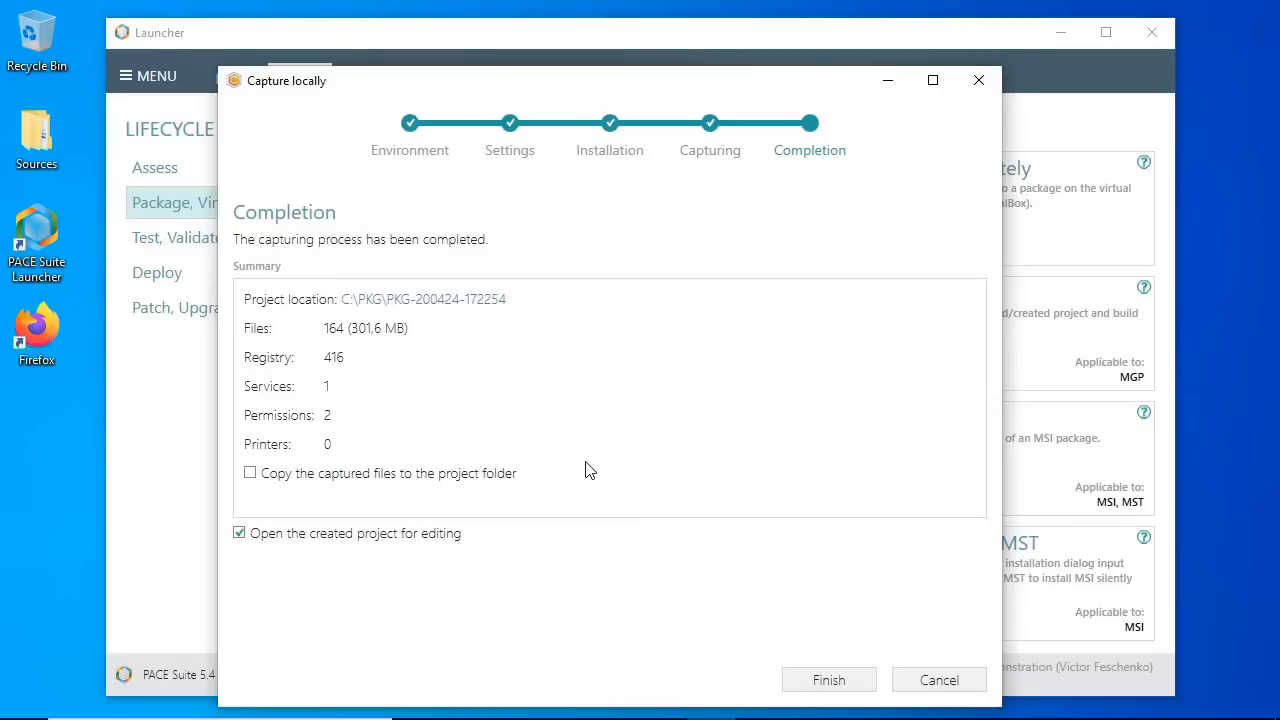
{"action": "mouse_move", "coordinate": [810, 648]}
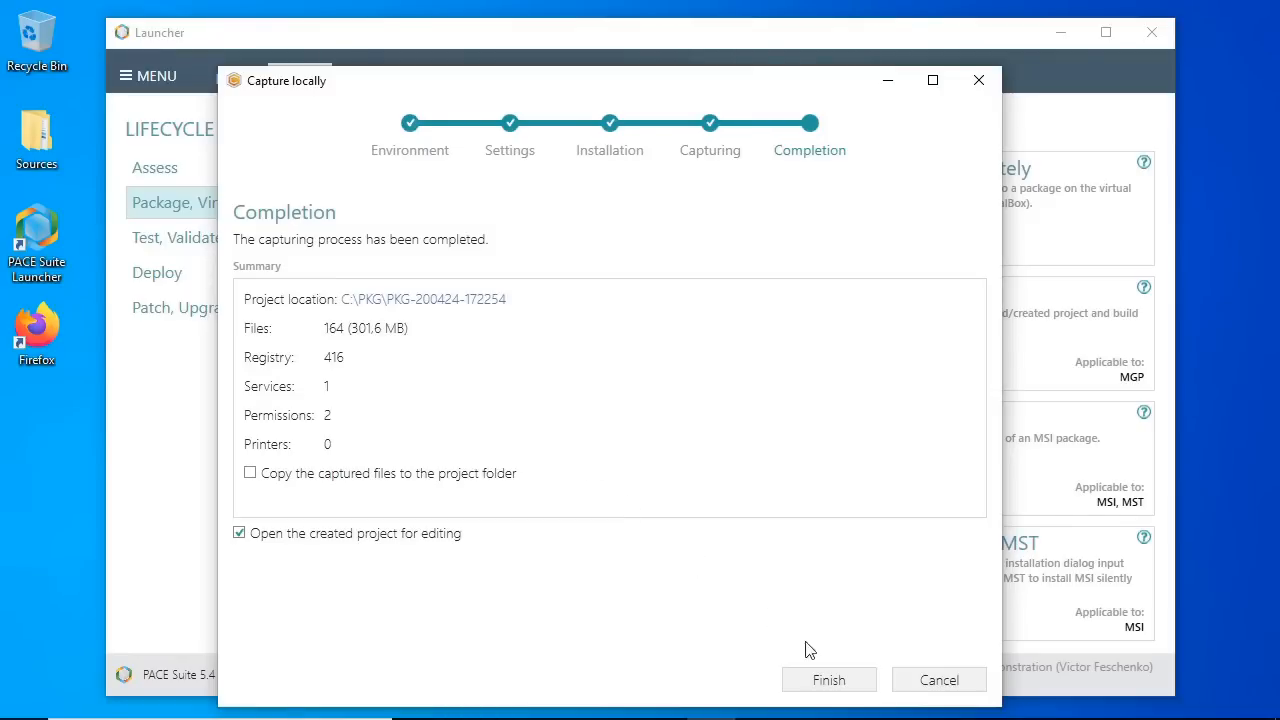
{"action": "left_click", "coordinate": [828, 679]}
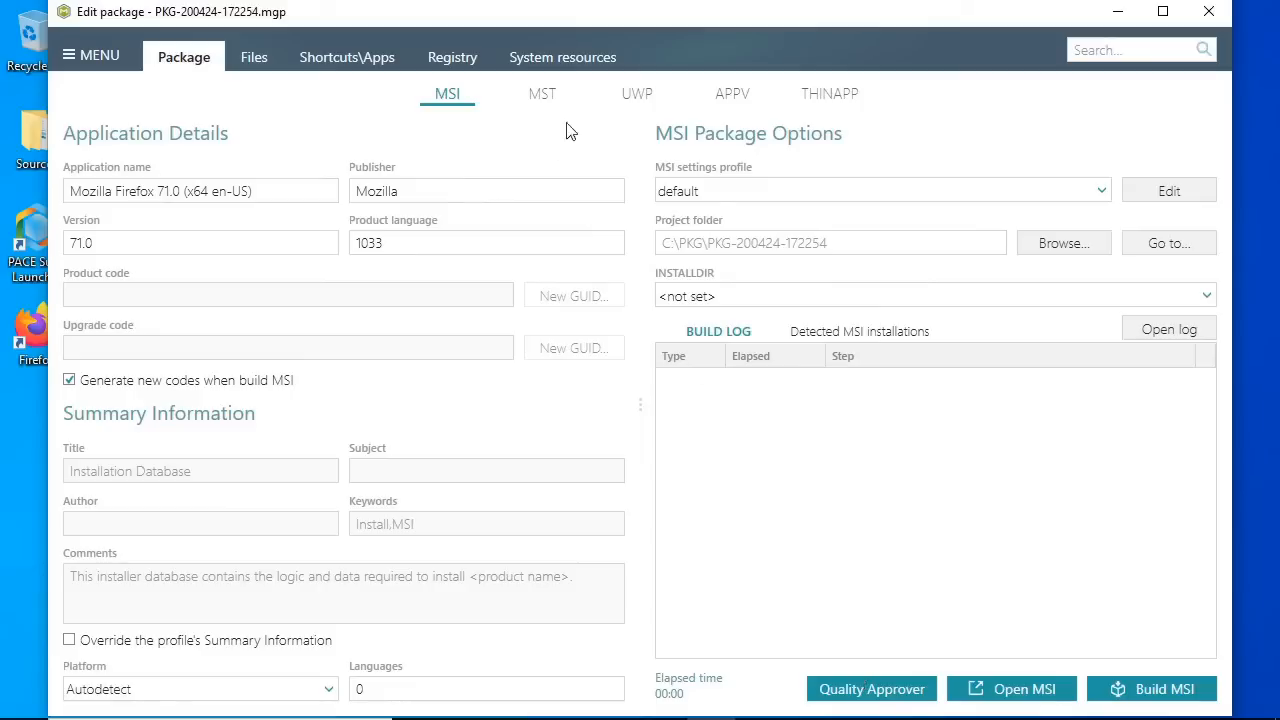
Show the UWP sub-tab with MSIX format and Mozilla Firefox 71.0 identity.
{"action": "left_click", "coordinate": [636, 93]}
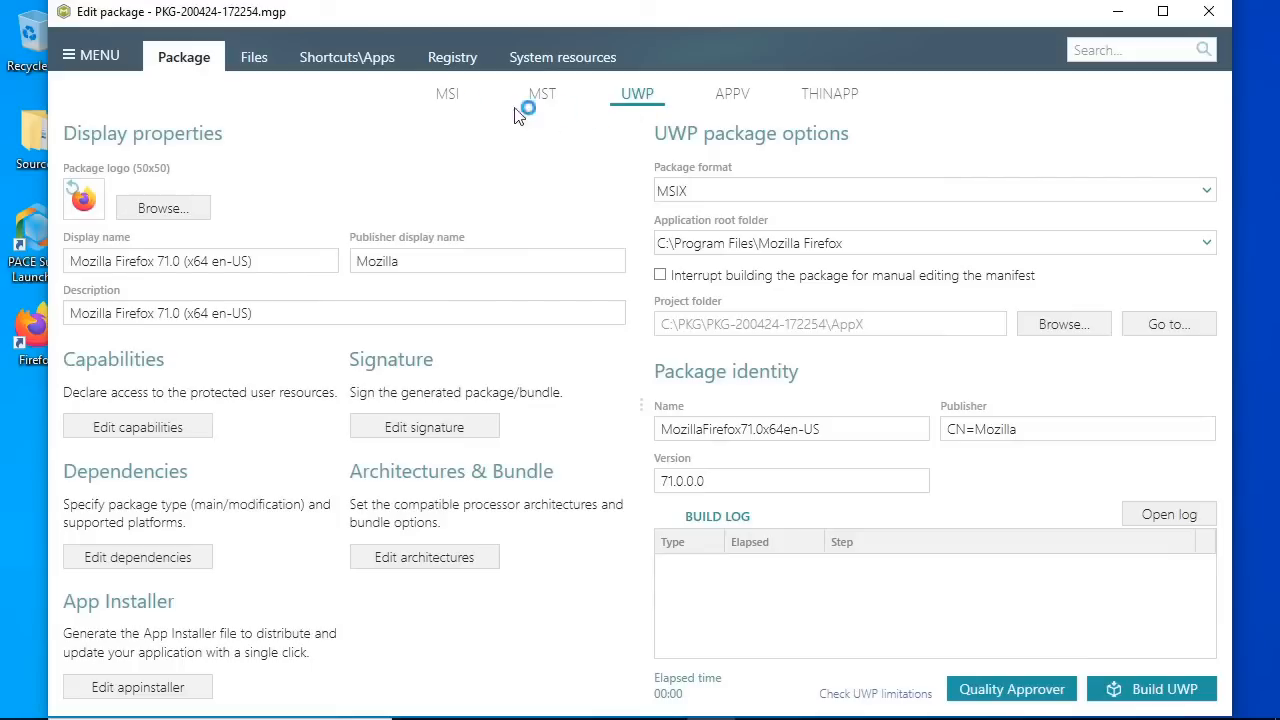
Exclude ProgramData's Mozilla folder and expand Users > Public > Desktop to the Firefox shortcut.
{"action": "left_click", "coordinate": [254, 56]}
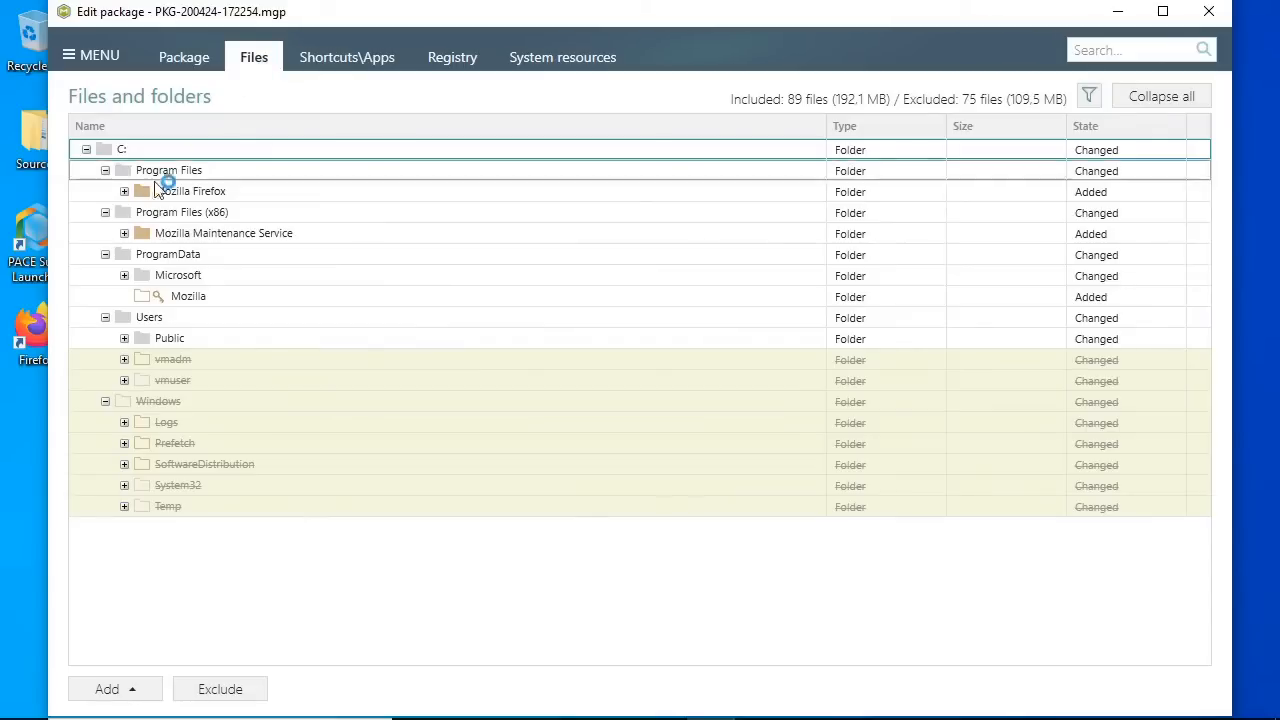
{"action": "left_click", "coordinate": [124, 275]}
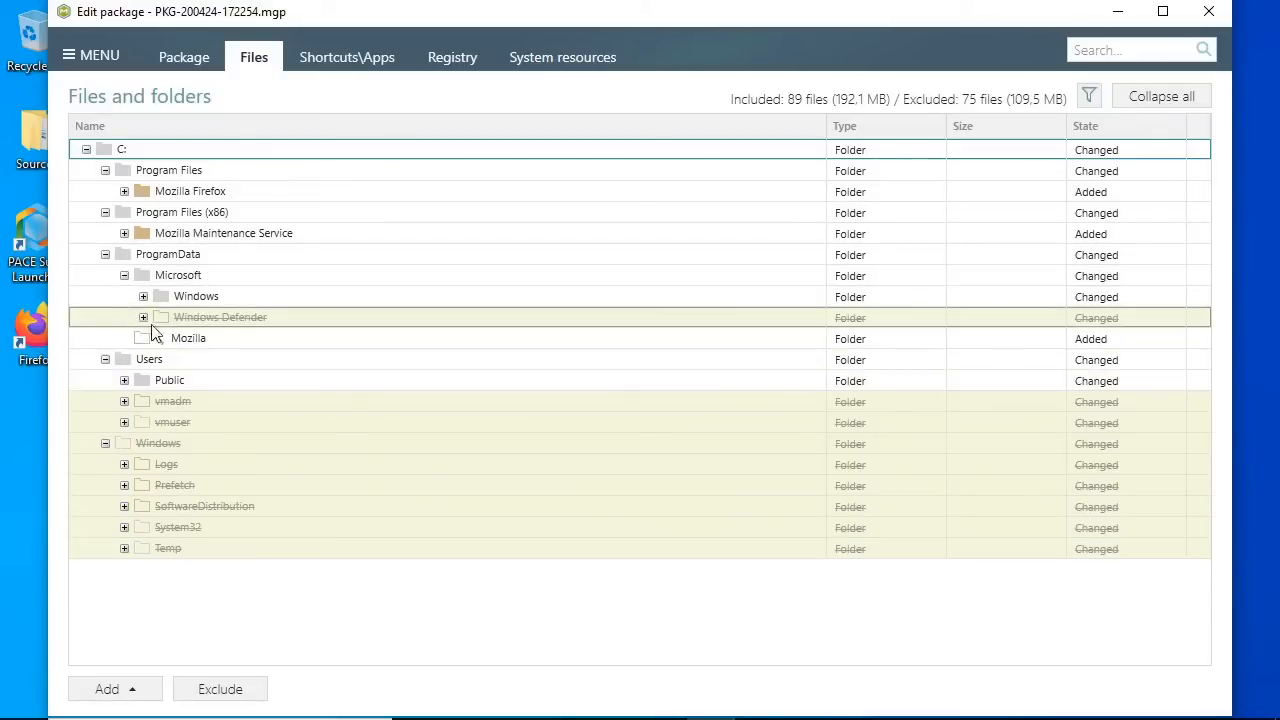
{"action": "left_click", "coordinate": [143, 296]}
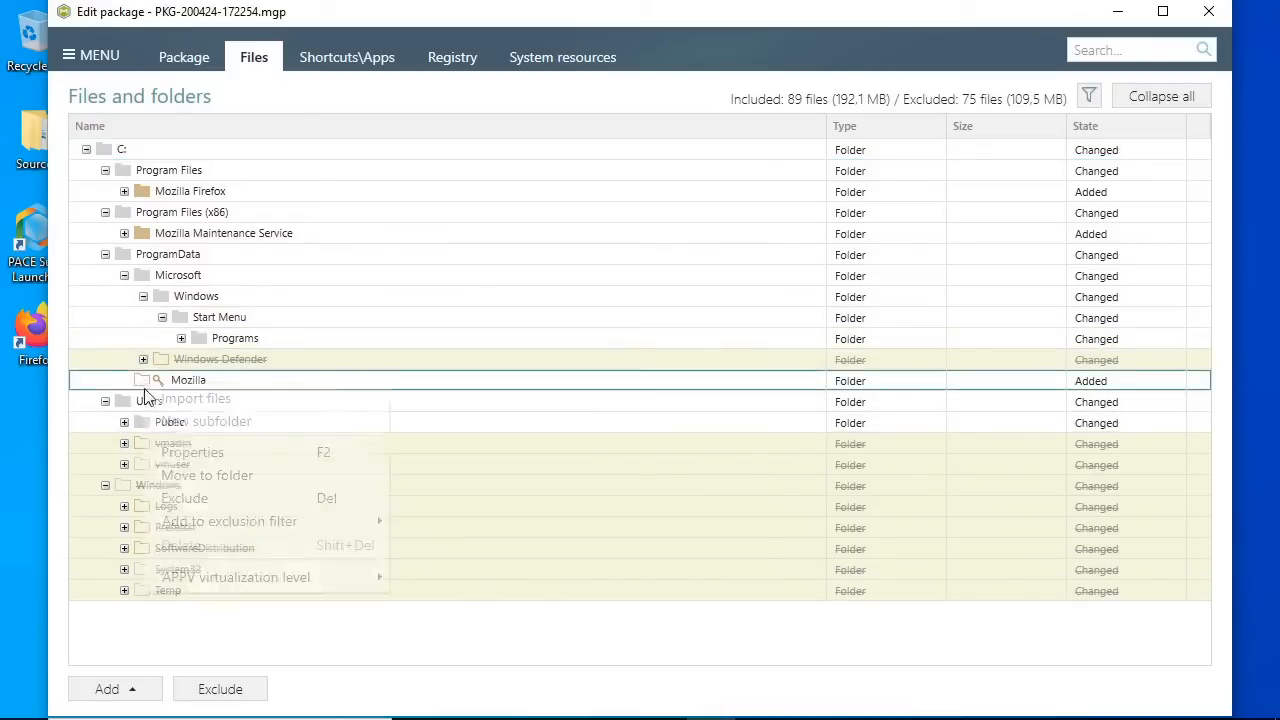
{"action": "mouse_move", "coordinate": [220, 498]}
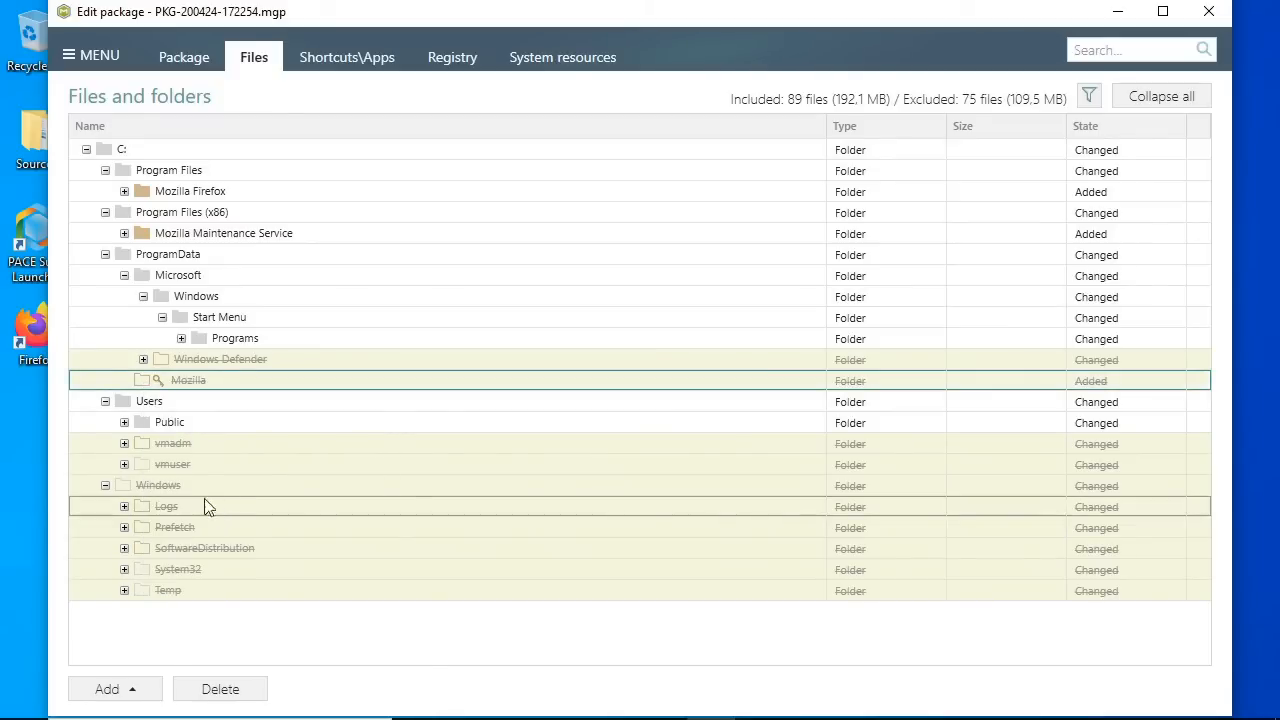
{"action": "left_click", "coordinate": [124, 422]}
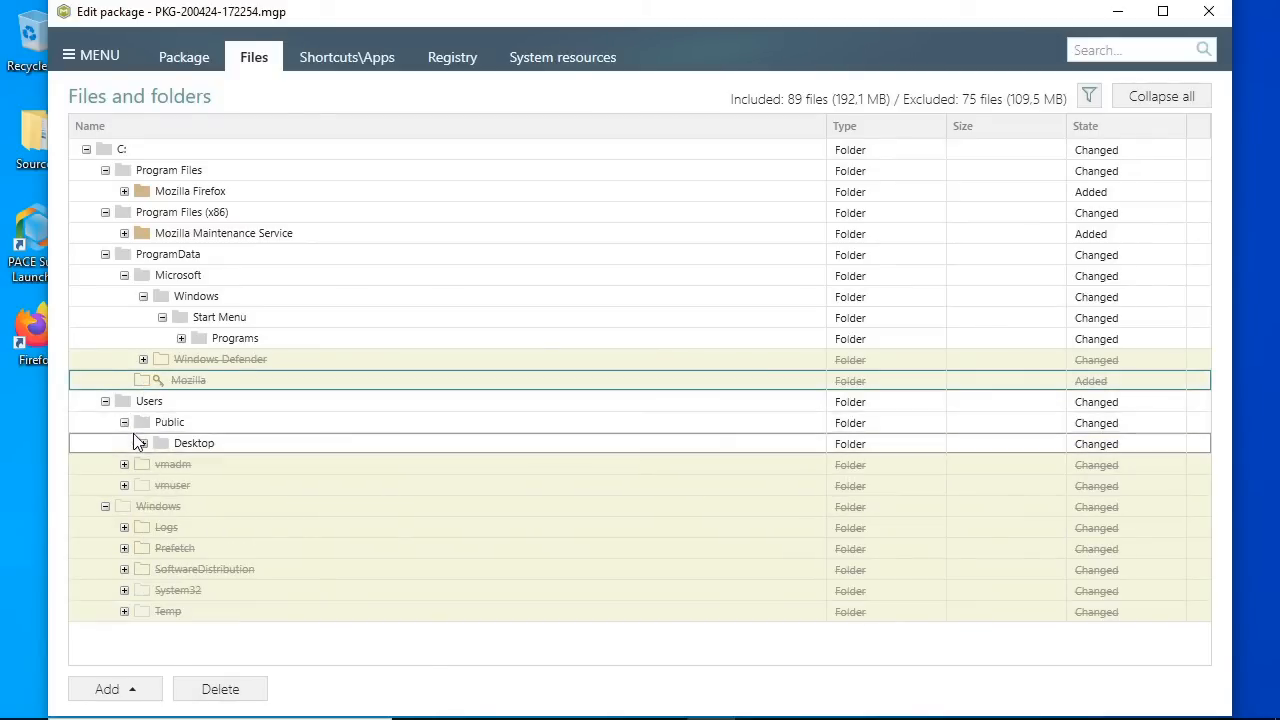
{"action": "left_click", "coordinate": [142, 443]}
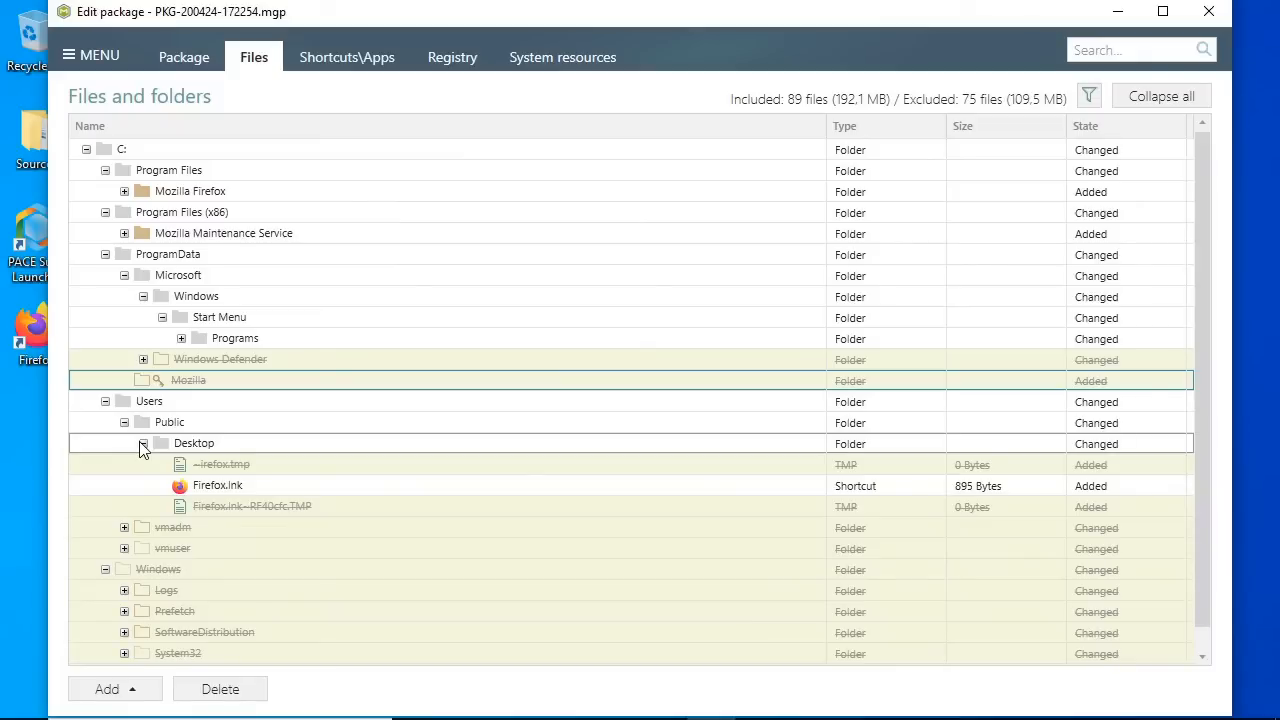
{"action": "mouse_move", "coordinate": [329, 69]}
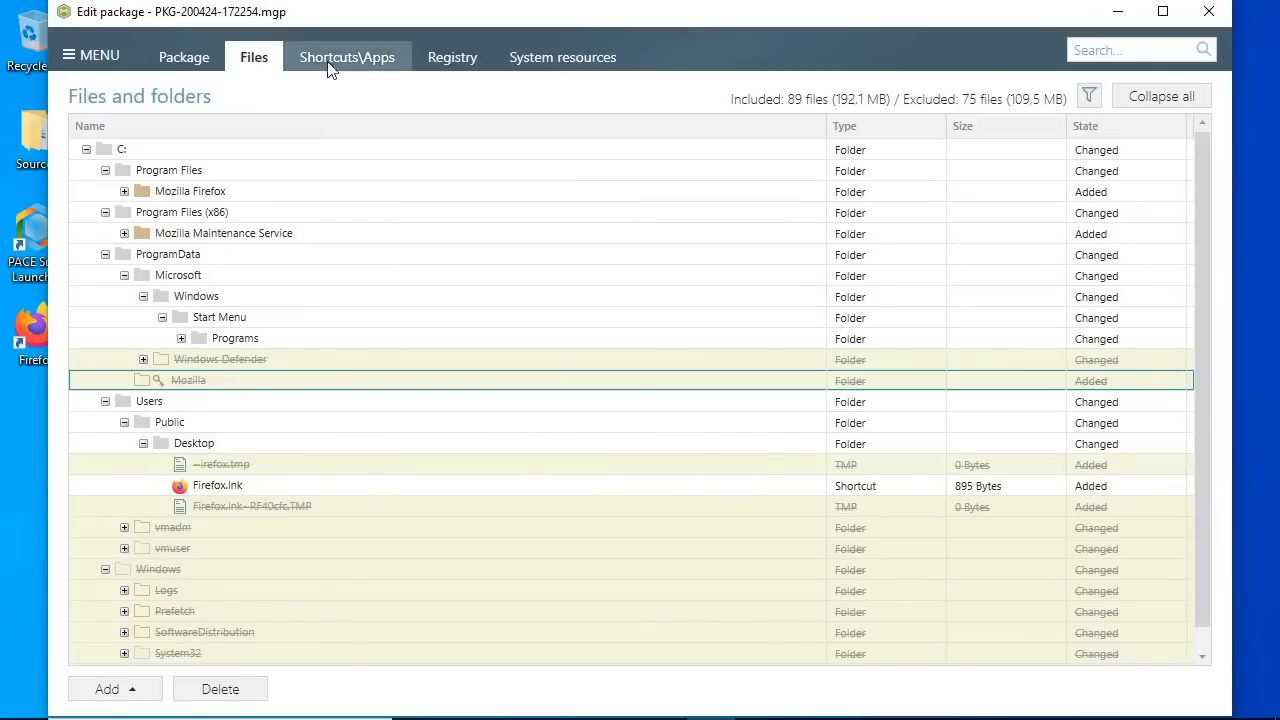
Show Firefox's UWP application entry under Shortcuts\Apps without changing it.
{"action": "left_click", "coordinate": [347, 57]}
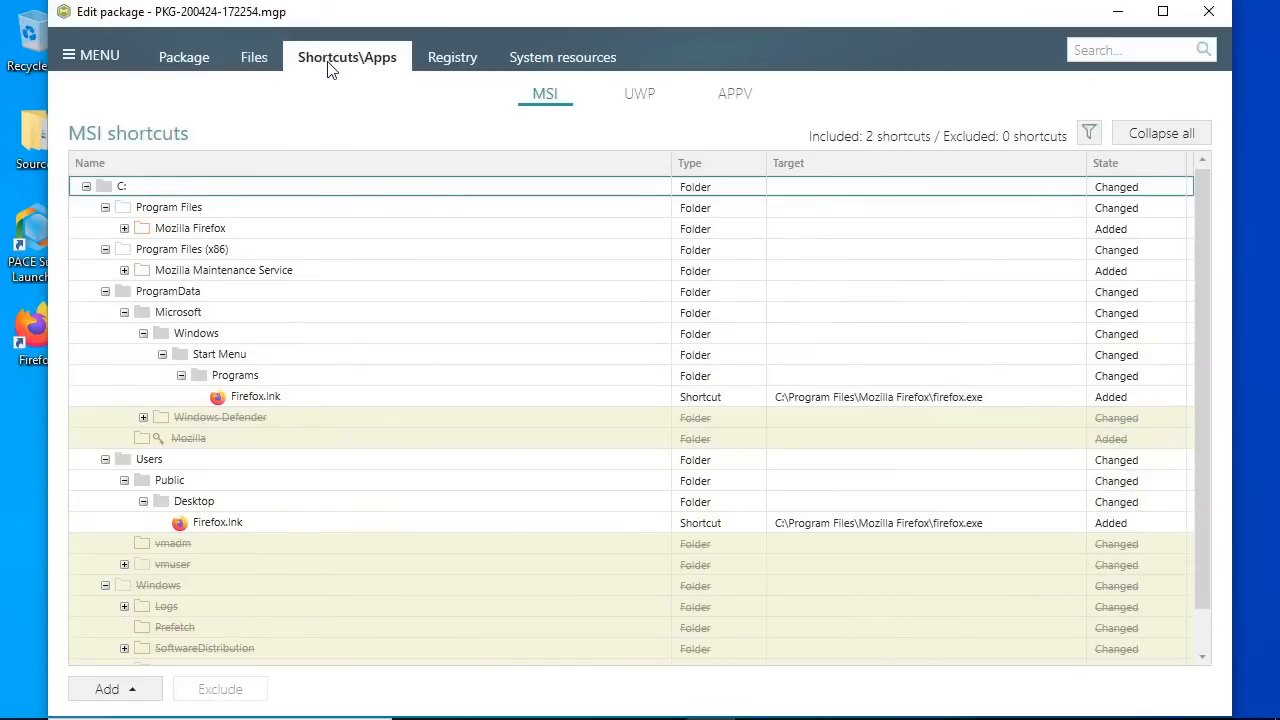
{"action": "left_click", "coordinate": [639, 93]}
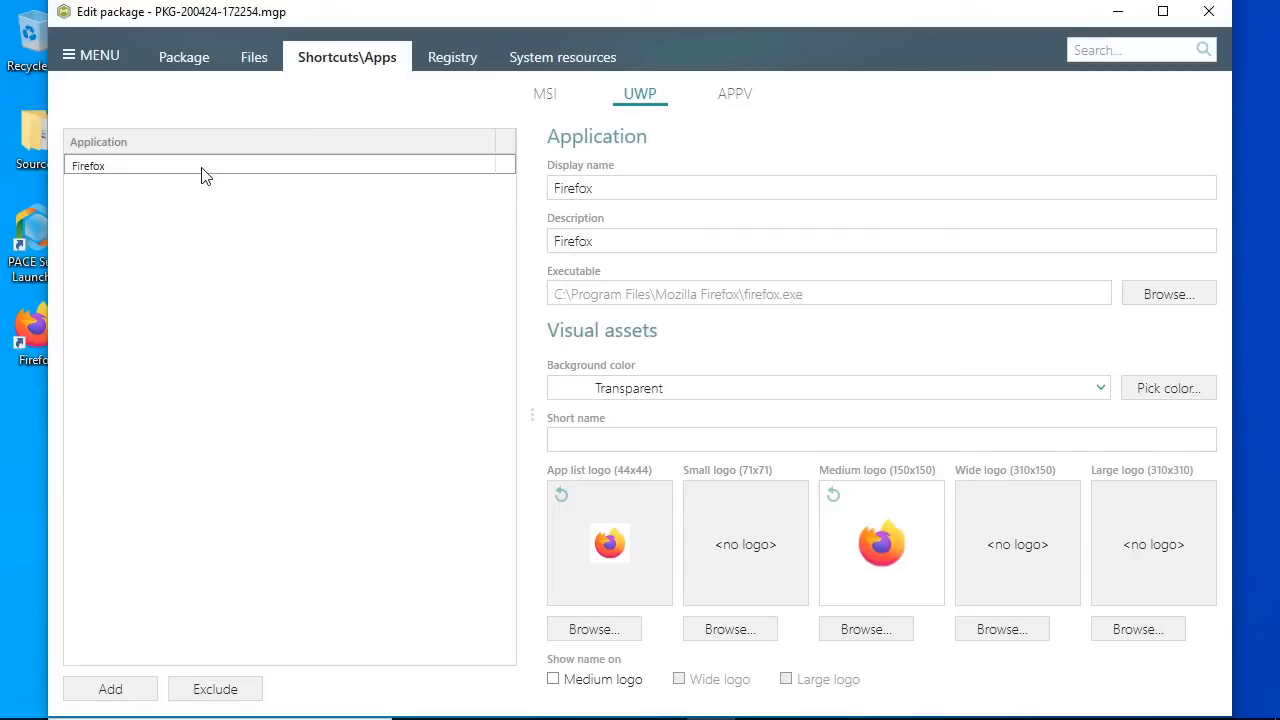
{"action": "right_click", "coordinate": [205, 165]}
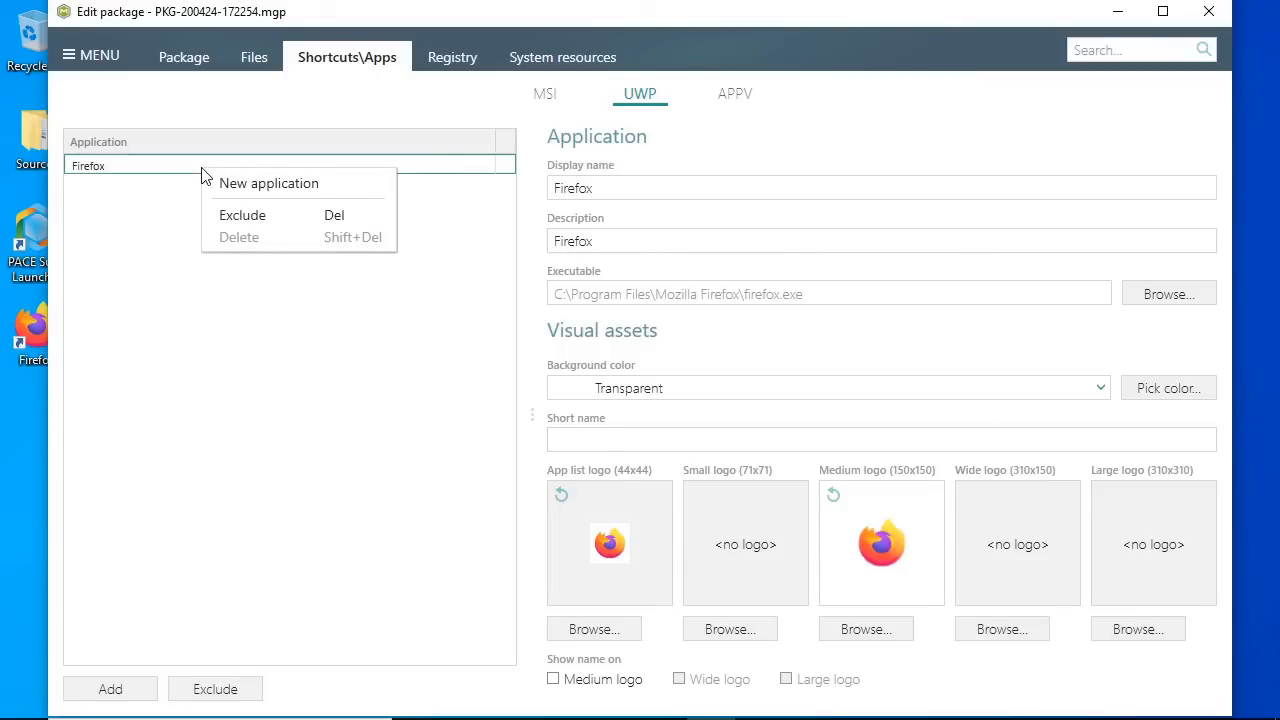
{"action": "left_click", "coordinate": [160, 235]}
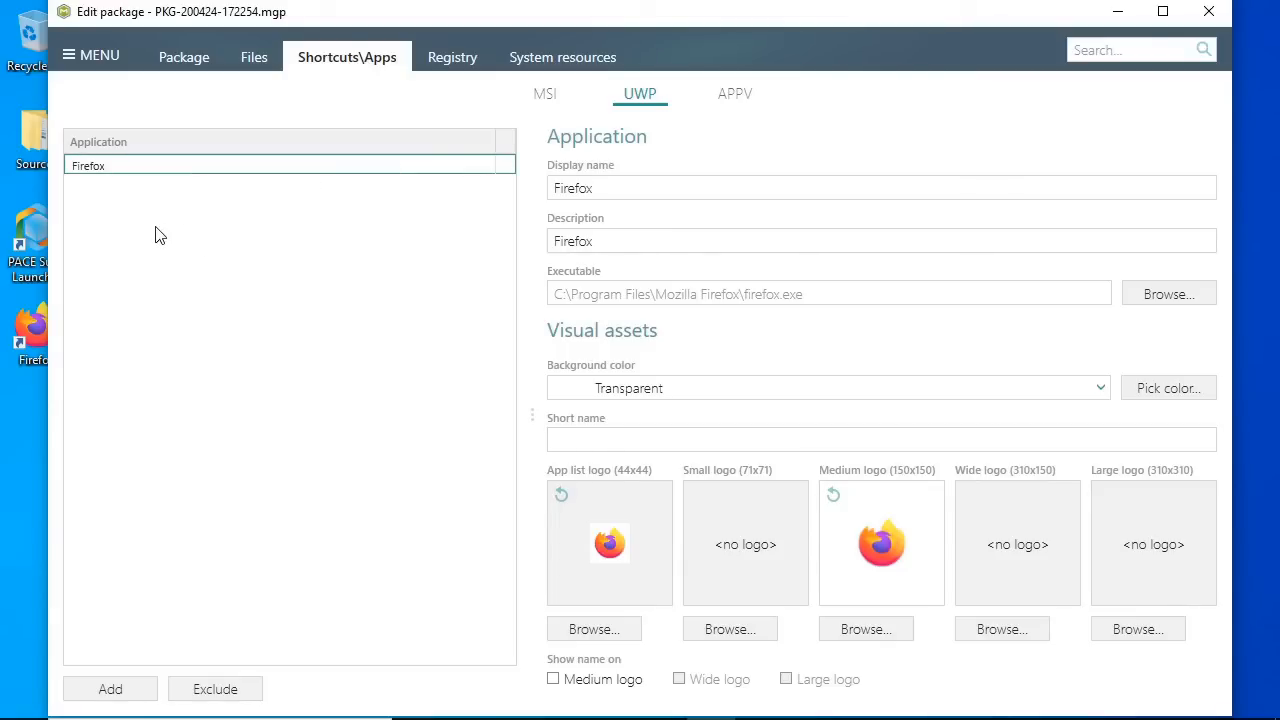
Exclude the HKCU Software Microsoft registry key, then return to the Package tab.
{"action": "left_click", "coordinate": [451, 57]}
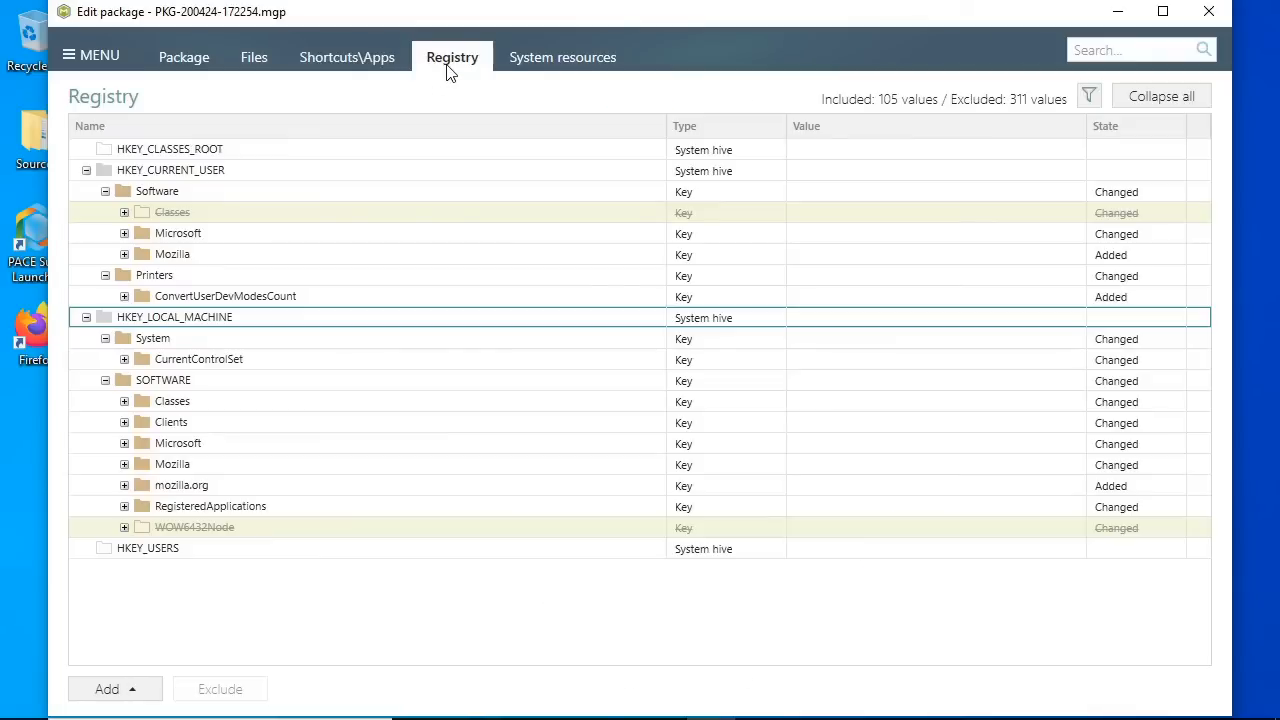
{"action": "mouse_move", "coordinate": [134, 245]}
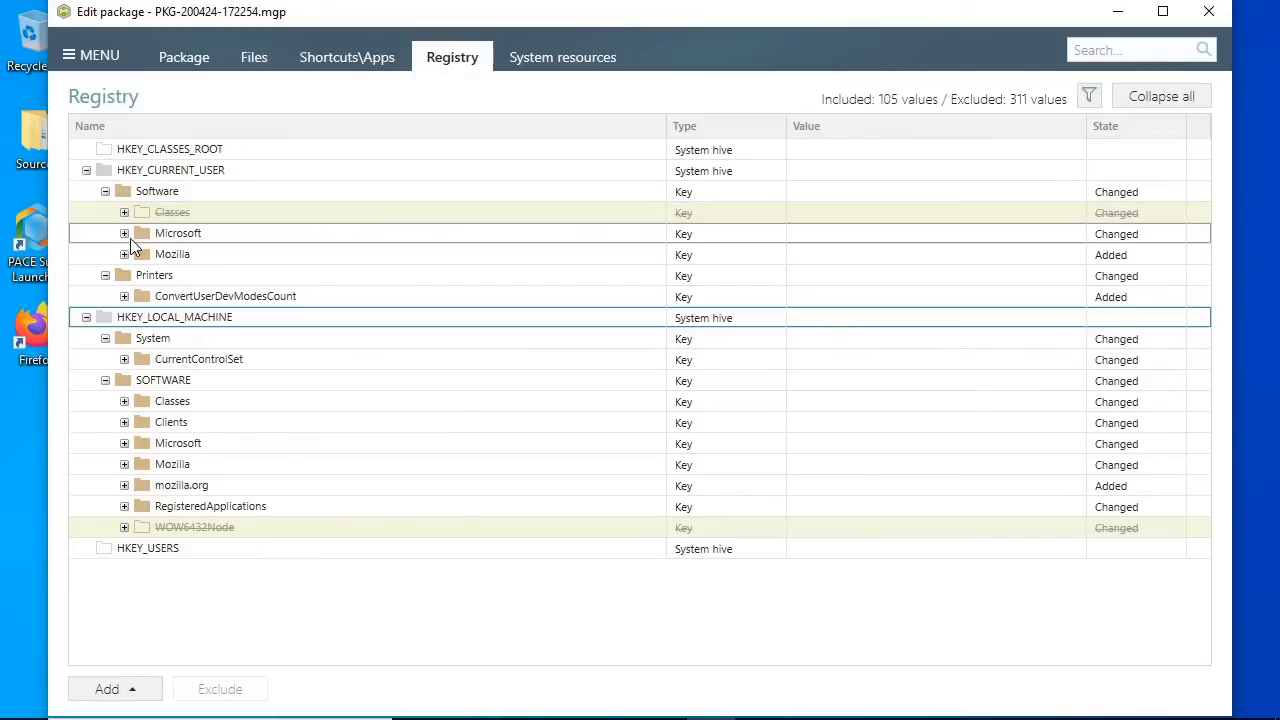
{"action": "left_click", "coordinate": [124, 233]}
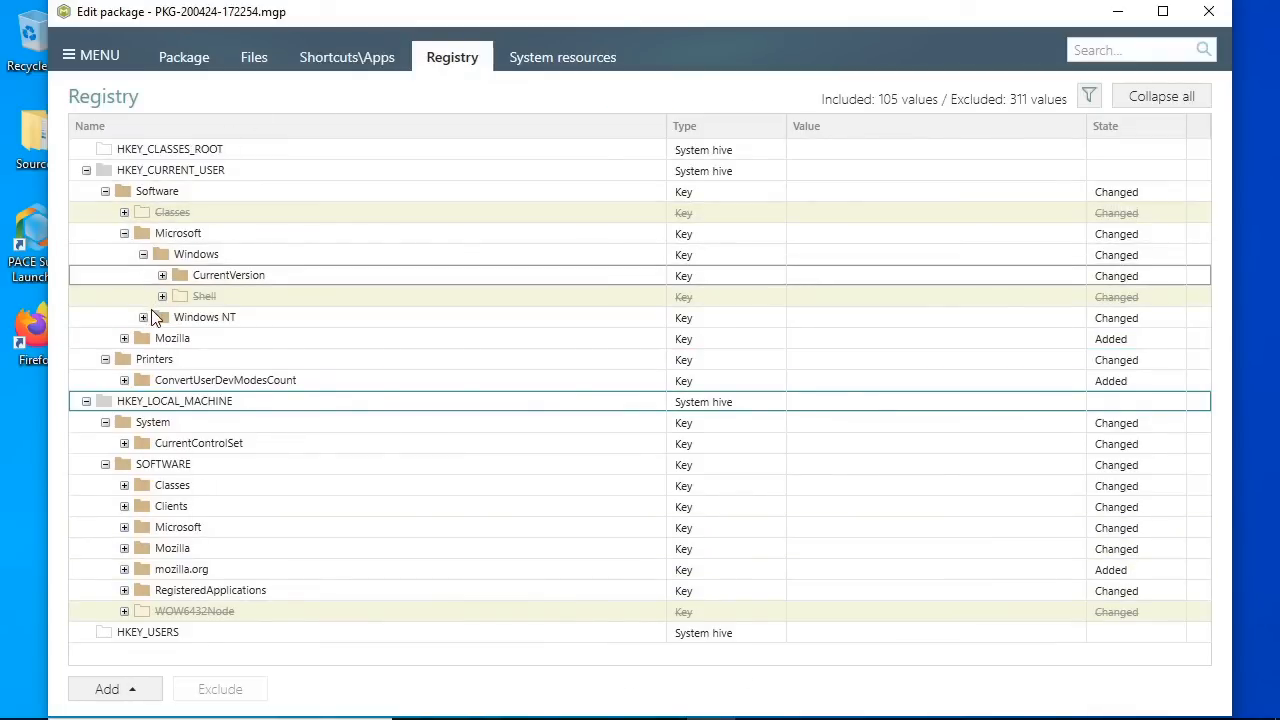
{"action": "left_click", "coordinate": [162, 275]}
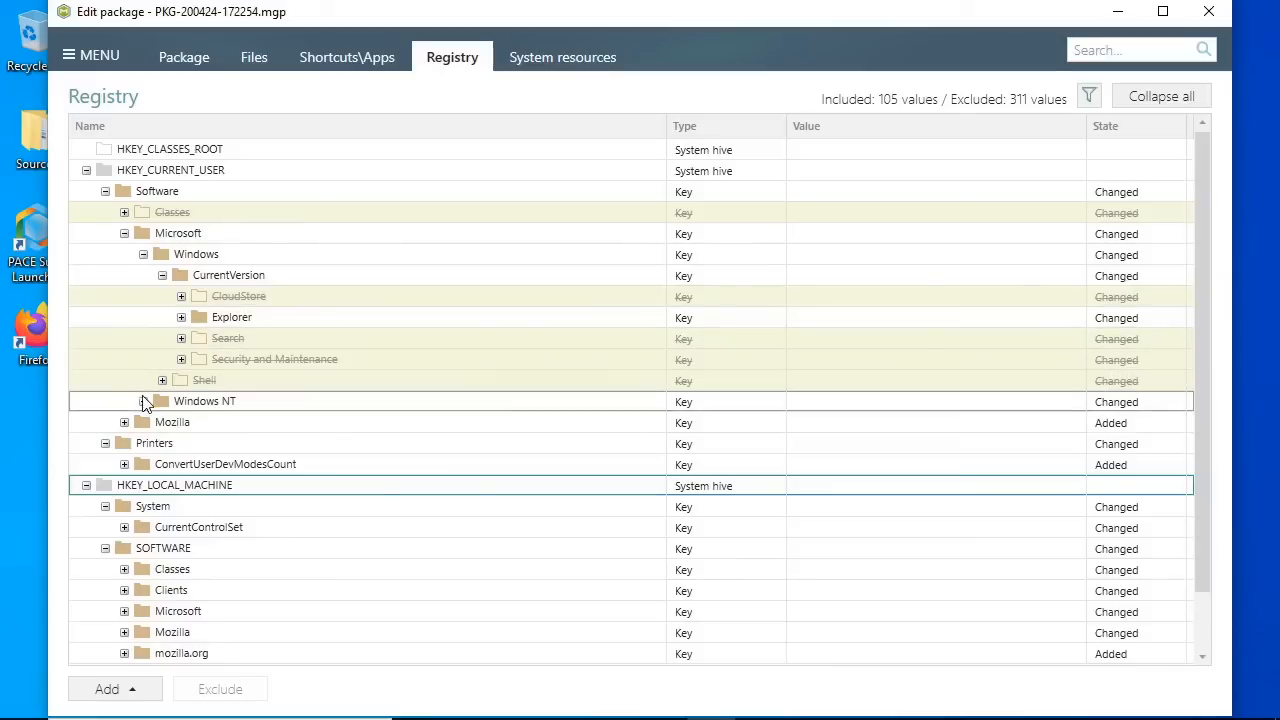
{"action": "left_click", "coordinate": [143, 401]}
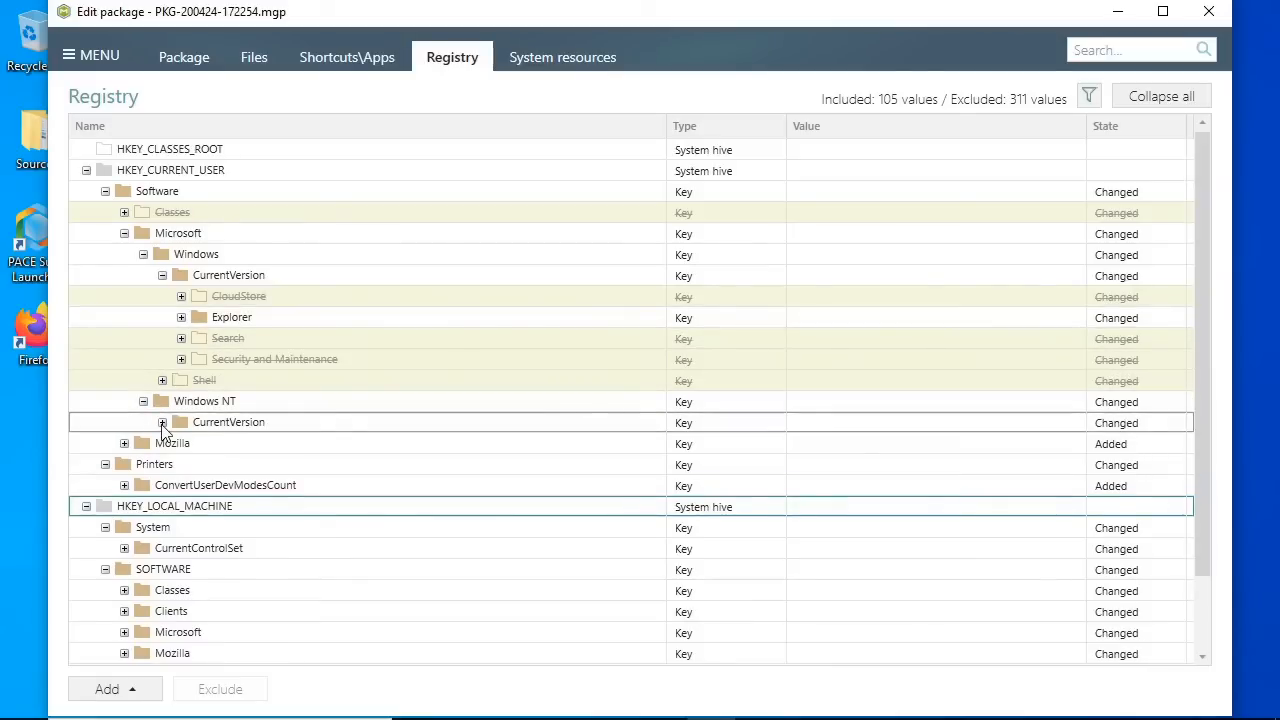
{"action": "left_click", "coordinate": [162, 422]}
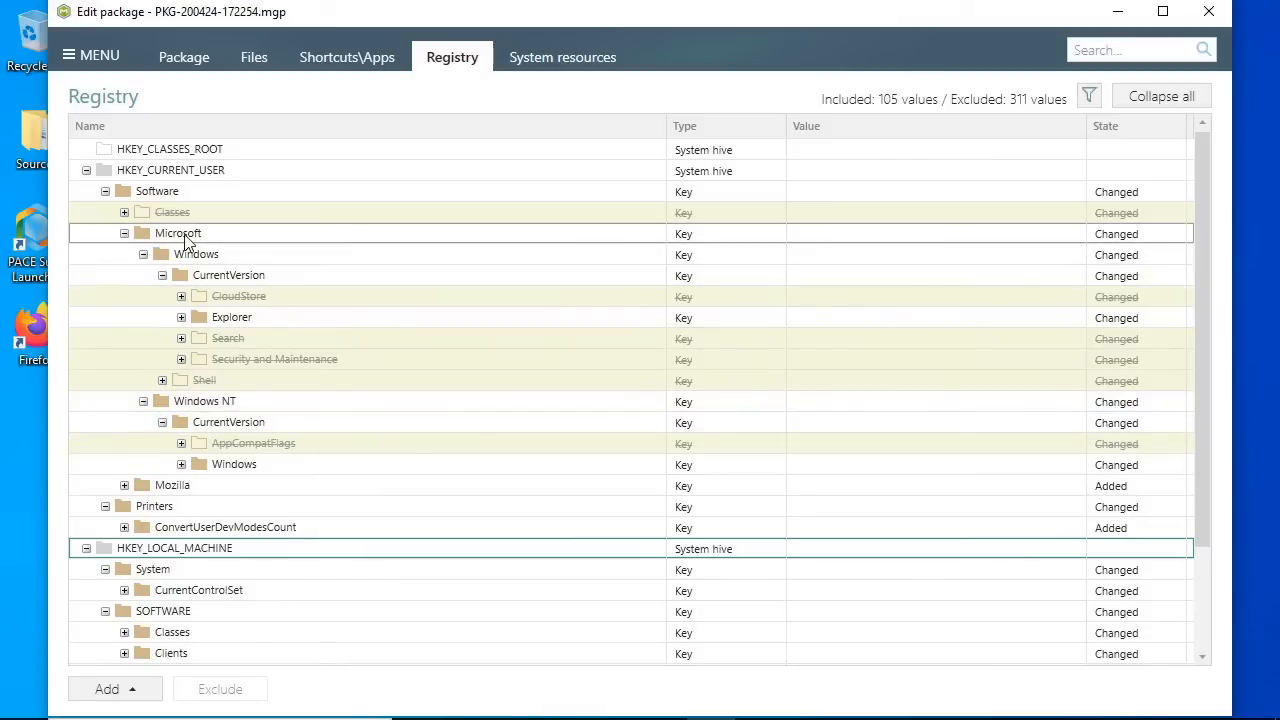
{"action": "right_click", "coordinate": [178, 233]}
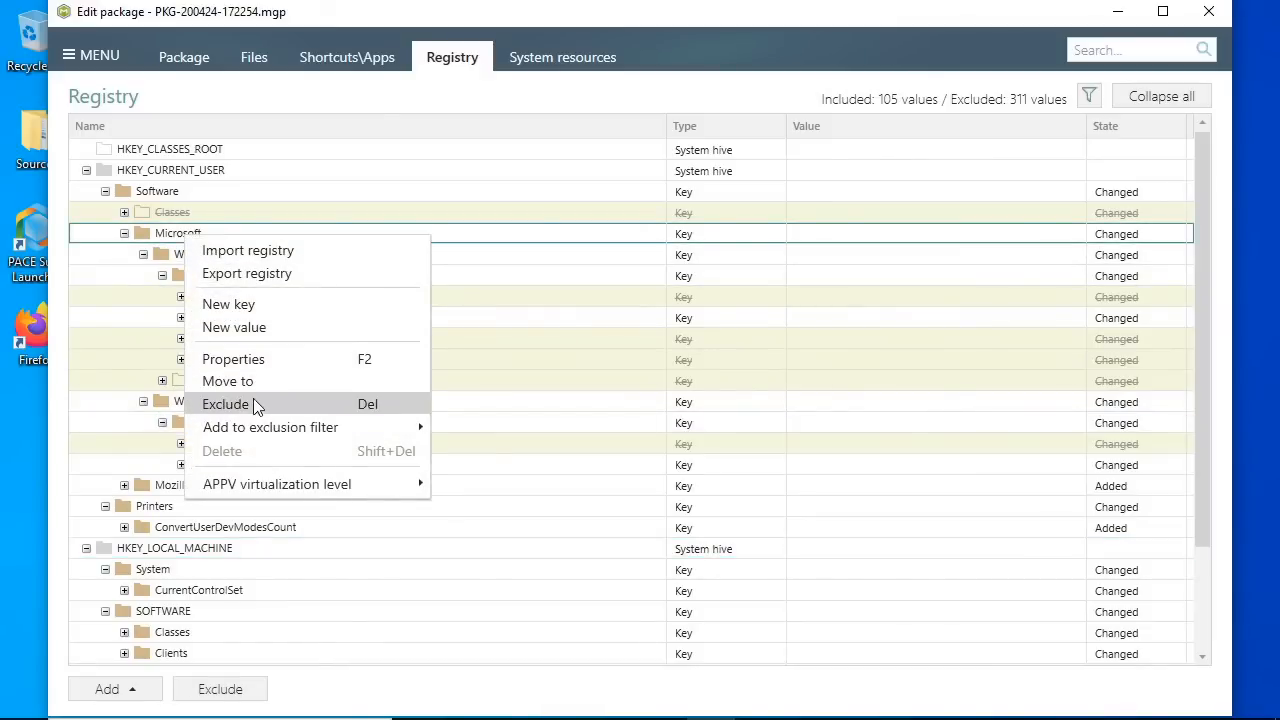
{"action": "left_click", "coordinate": [227, 404]}
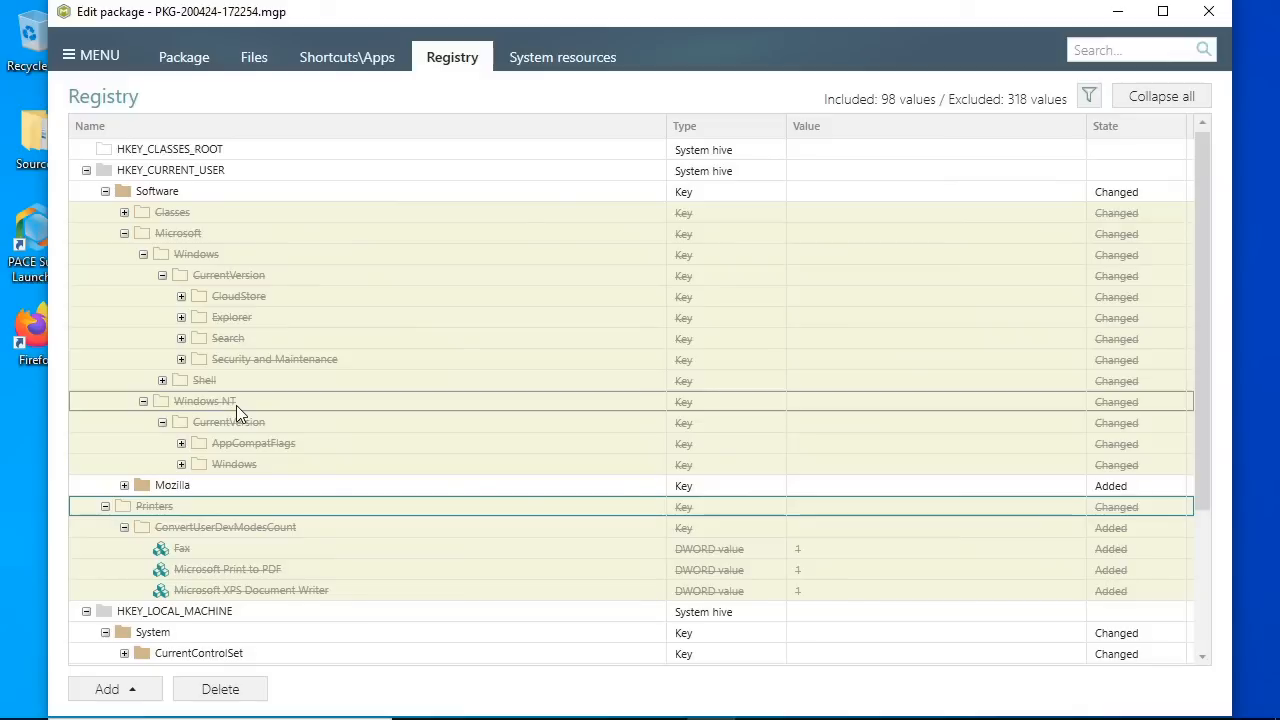
{"action": "left_click", "coordinate": [183, 57]}
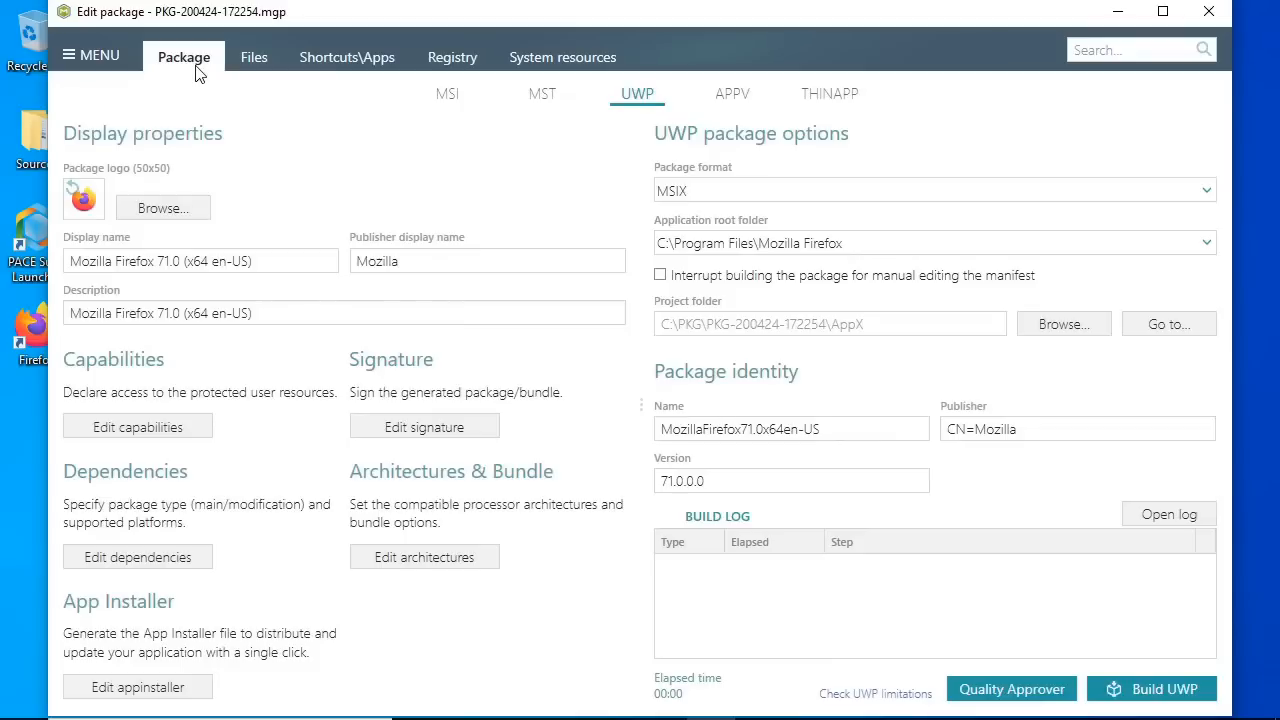
{"action": "mouse_move", "coordinate": [705, 287]}
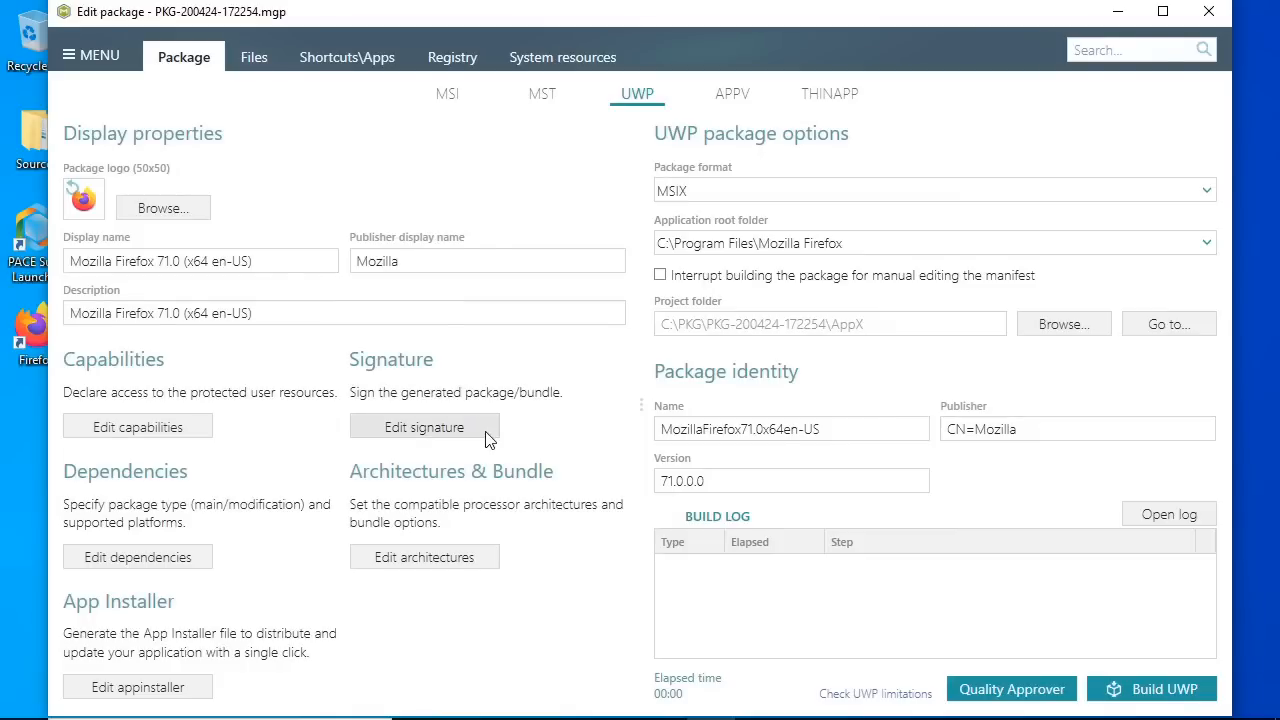
Sign the package with a generated password-protected test certificate, check the install help, and save.
{"action": "left_click", "coordinate": [424, 426]}
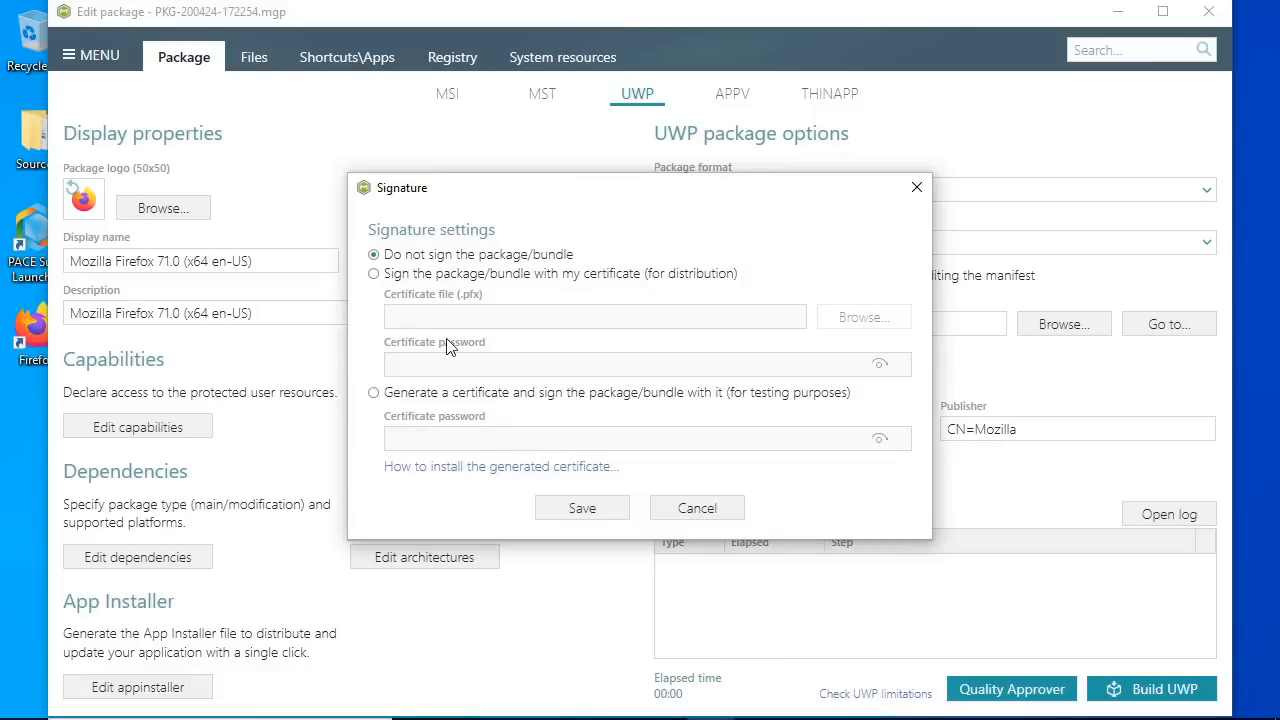
{"action": "left_click", "coordinate": [372, 393]}
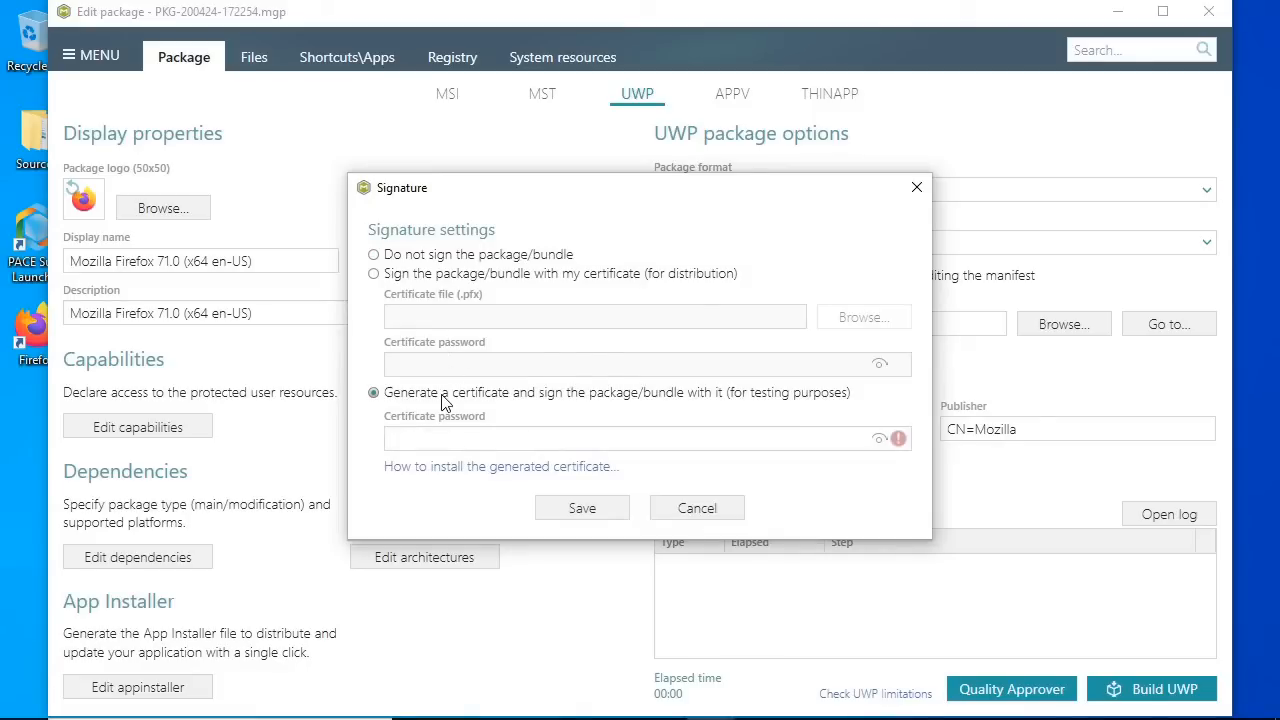
{"action": "left_click", "coordinate": [630, 439]}
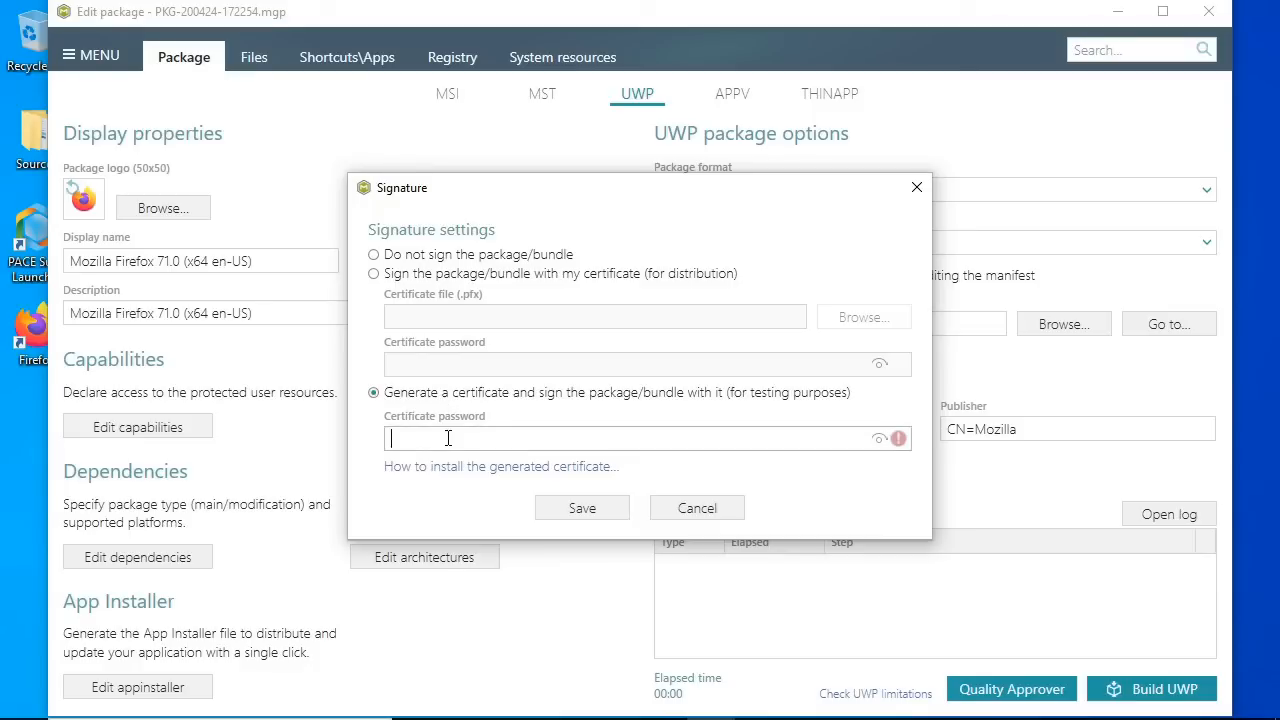
{"action": "type", "text": "•••••"}
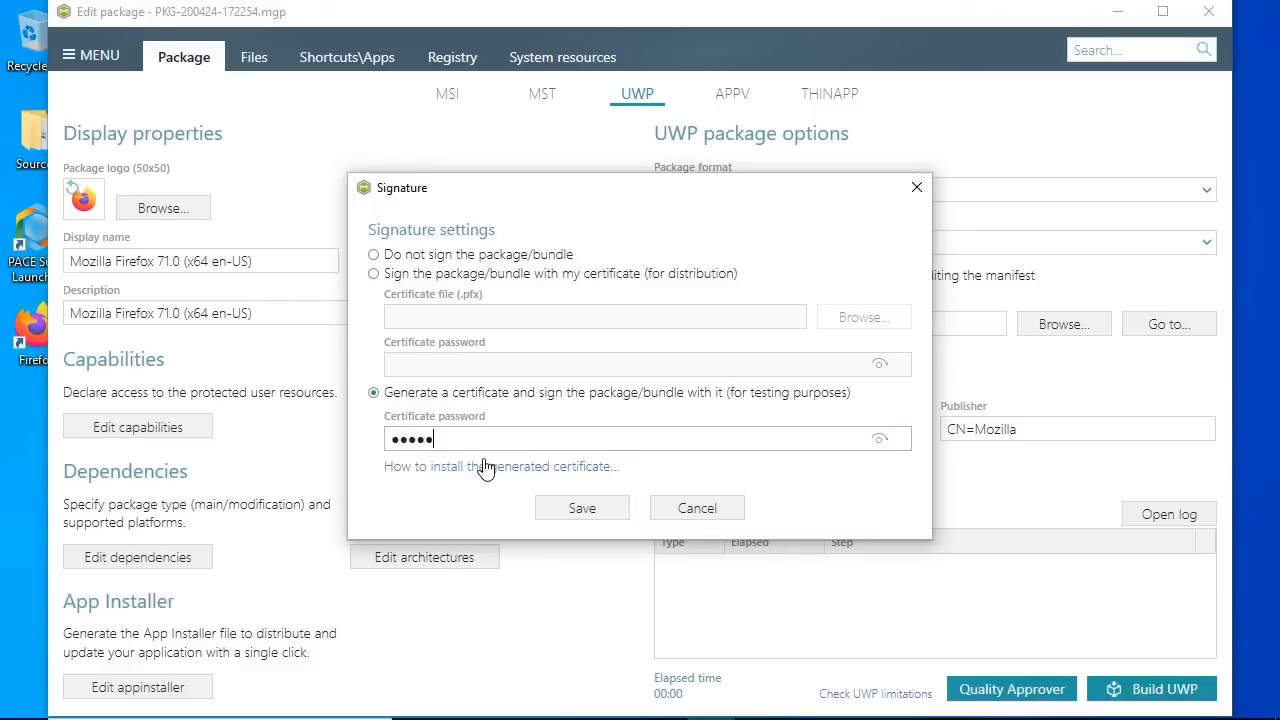
{"action": "left_click", "coordinate": [504, 467]}
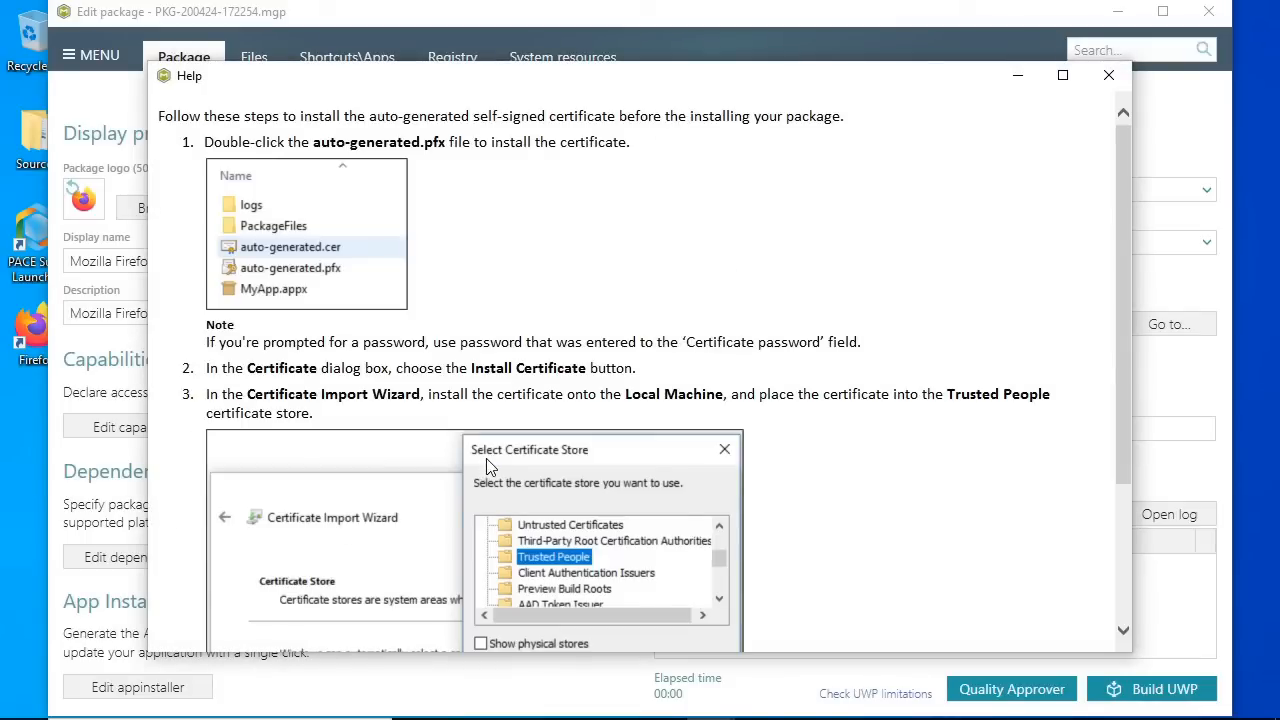
{"action": "mouse_move", "coordinate": [1042, 163]}
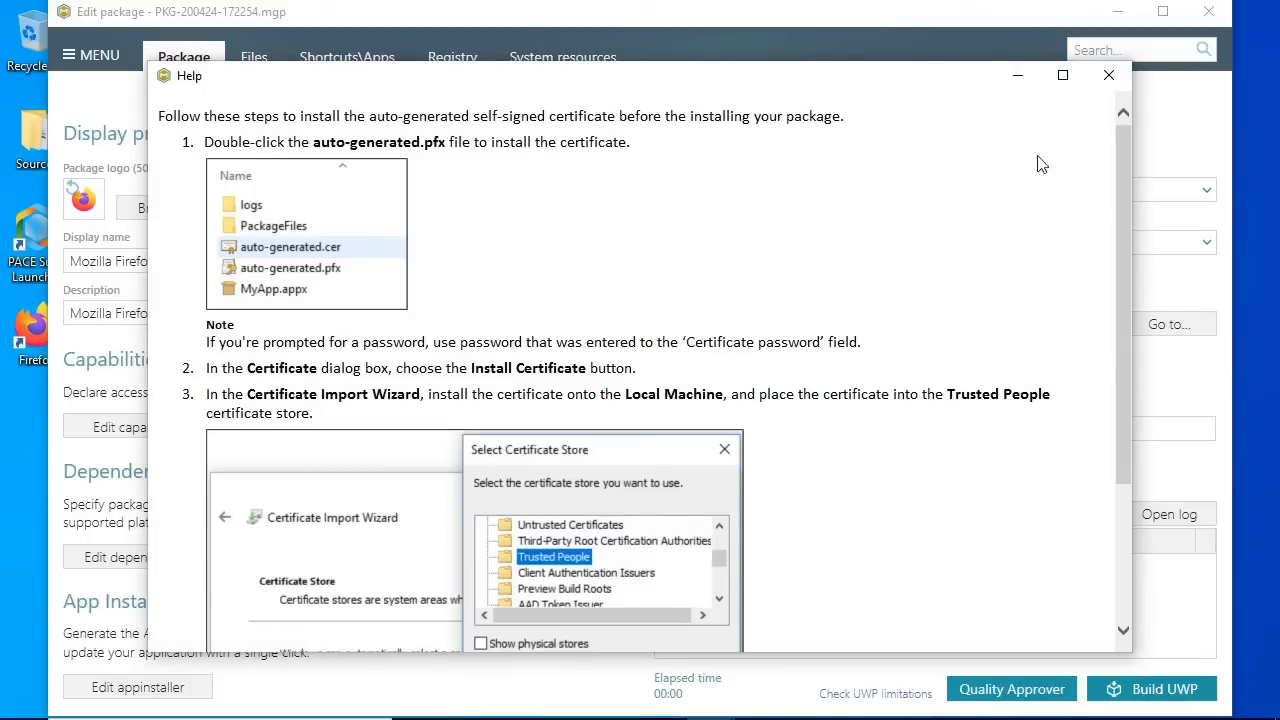
{"action": "left_click", "coordinate": [1109, 75]}
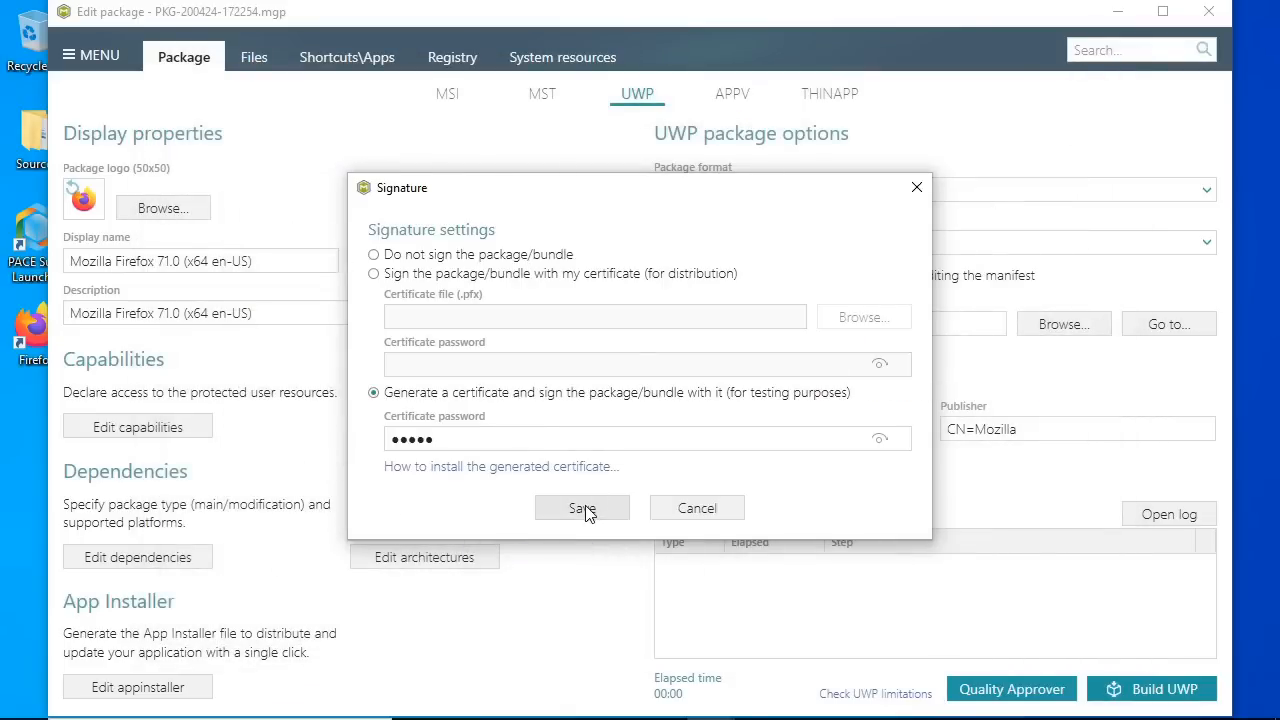
{"action": "left_click", "coordinate": [582, 507]}
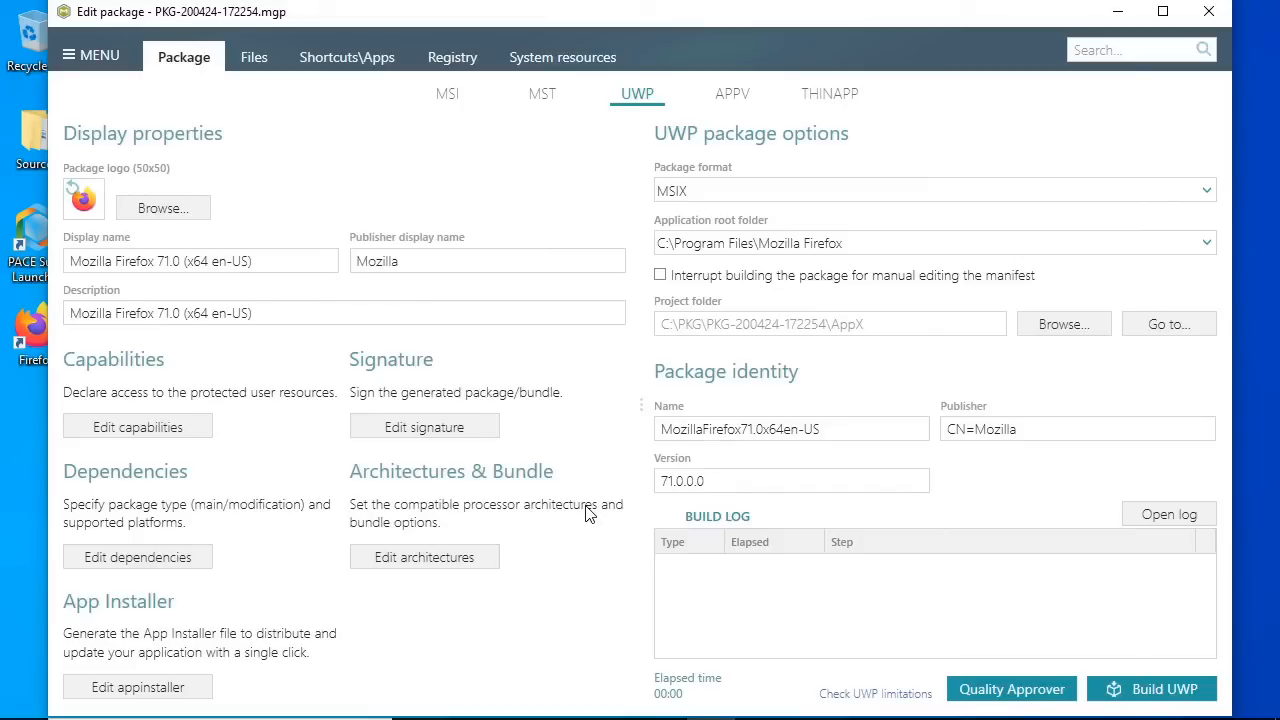
{"action": "mouse_move", "coordinate": [942, 623]}
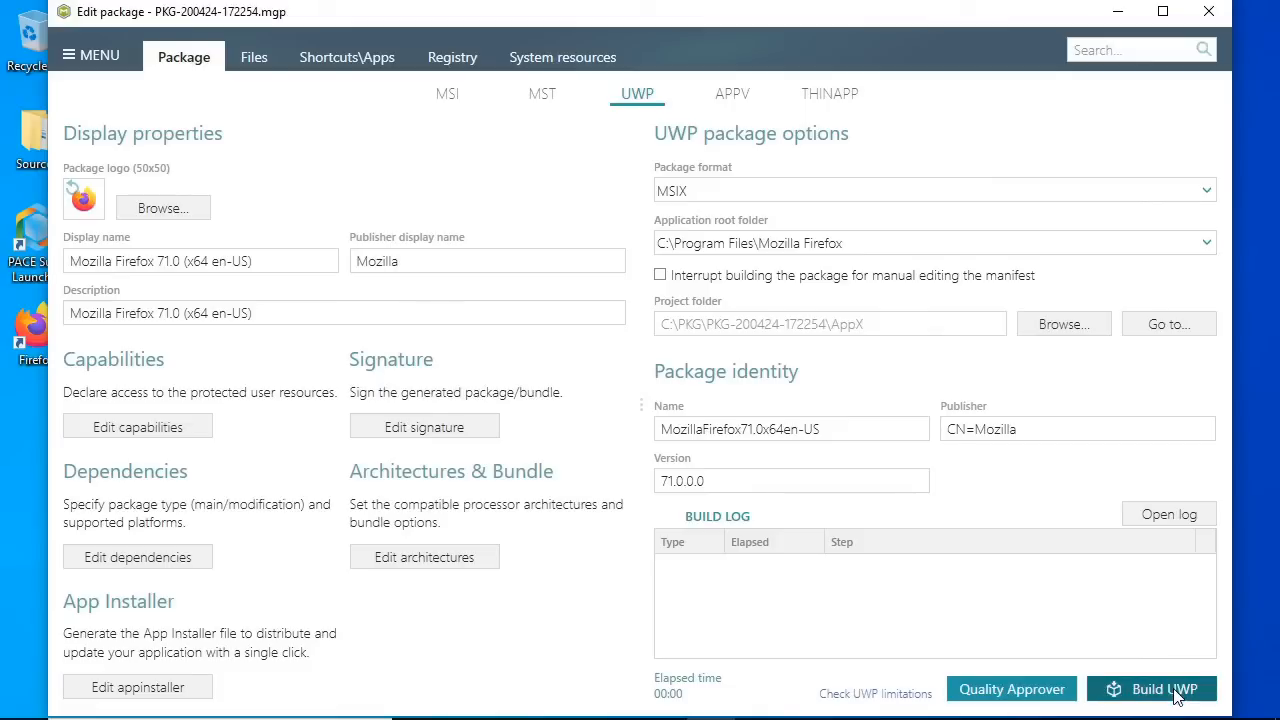
Build the UWP package and wait for the log to report successful completion.
{"action": "left_click", "coordinate": [1171, 687]}
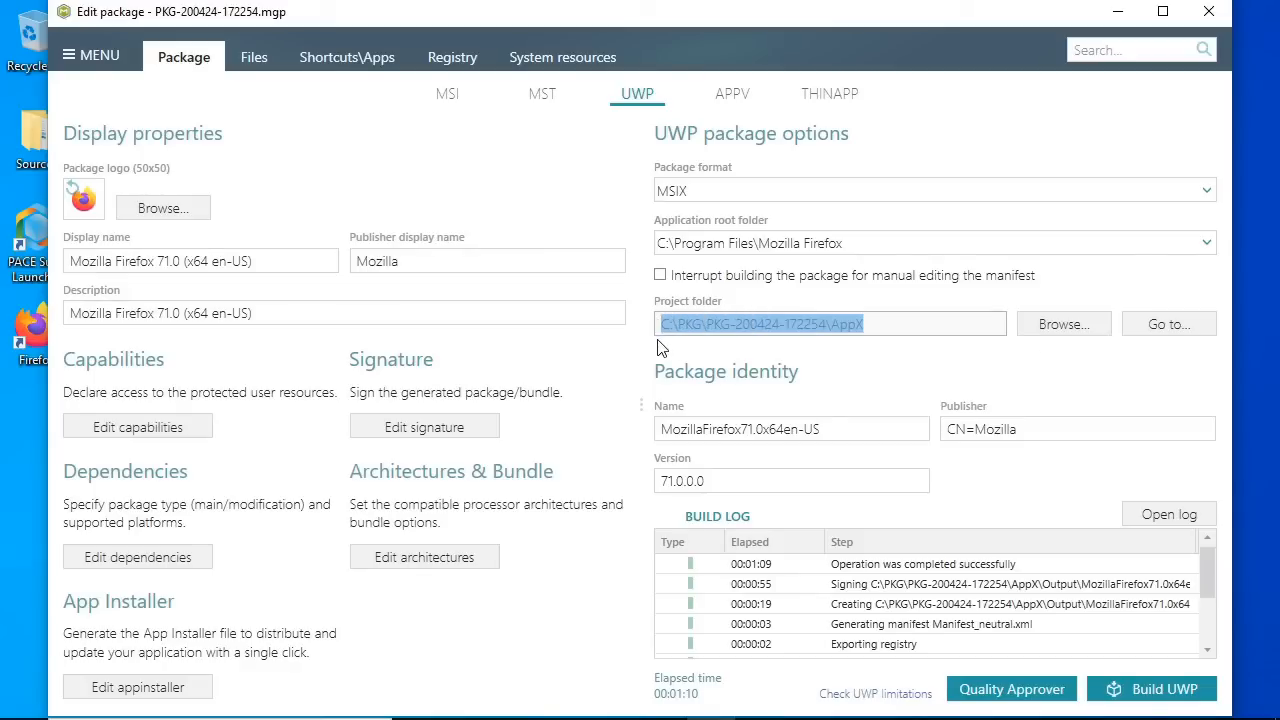
Open the Output folder, inspect auto-generated.pfx, and launch the Firefox MSIX installer.
{"action": "left_click", "coordinate": [1168, 323]}
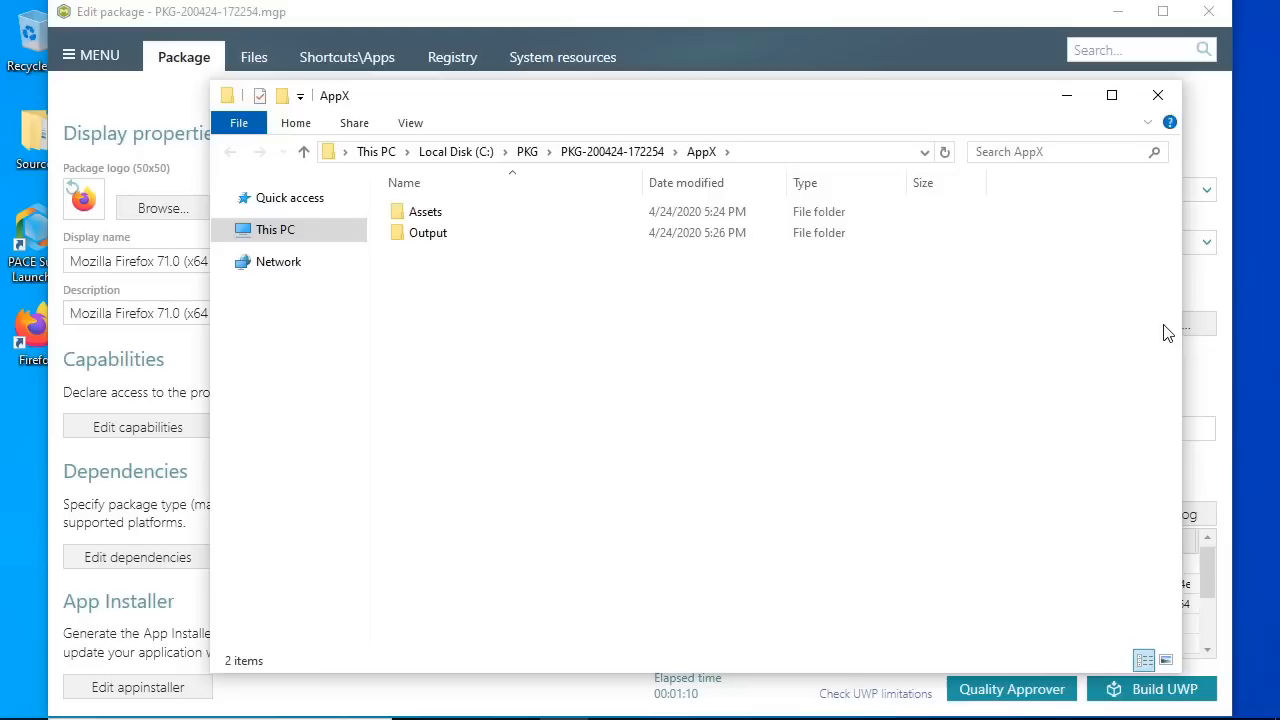
{"action": "double_click", "coordinate": [427, 232]}
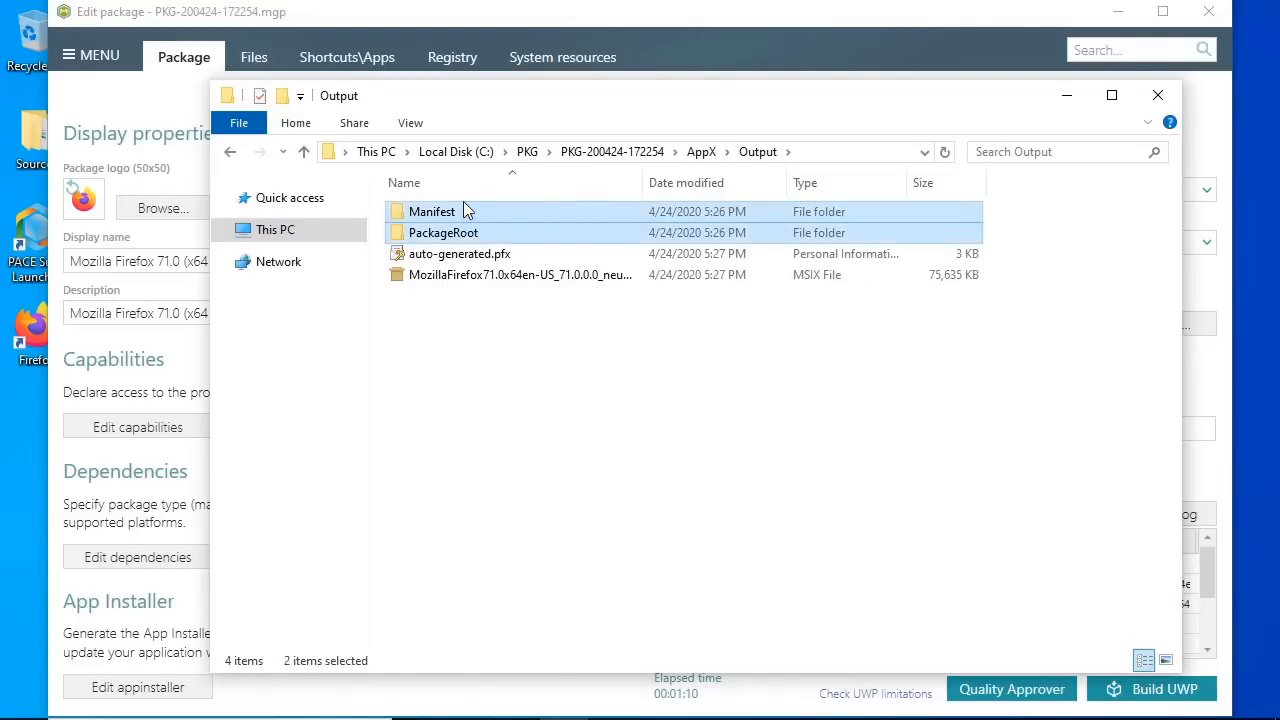
{"action": "mouse_move", "coordinate": [502, 211]}
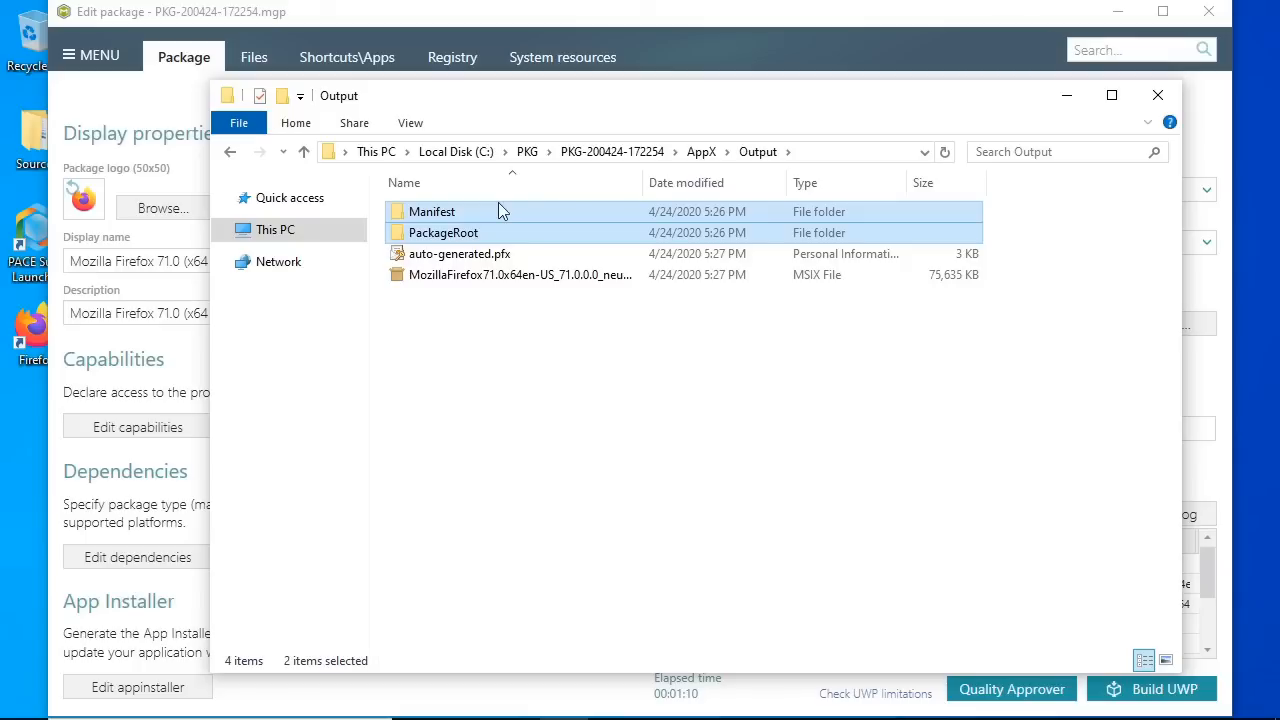
{"action": "left_click", "coordinate": [459, 253]}
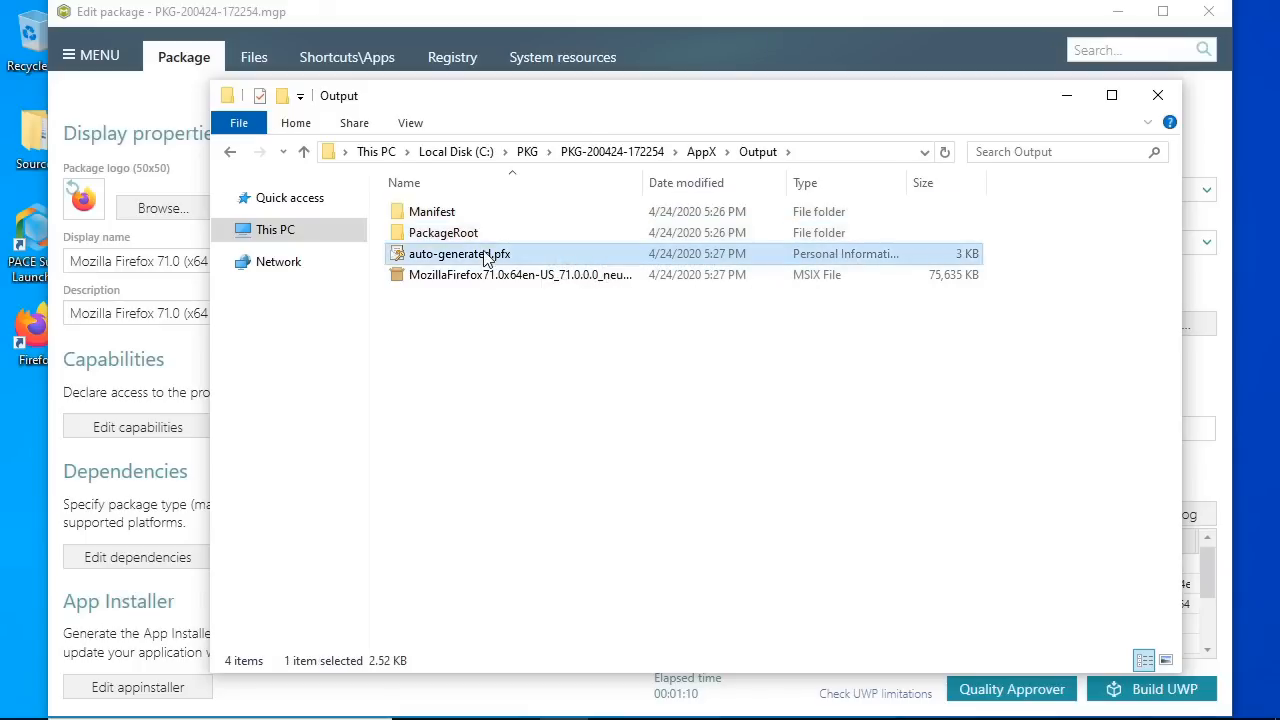
{"action": "right_click", "coordinate": [484, 253]}
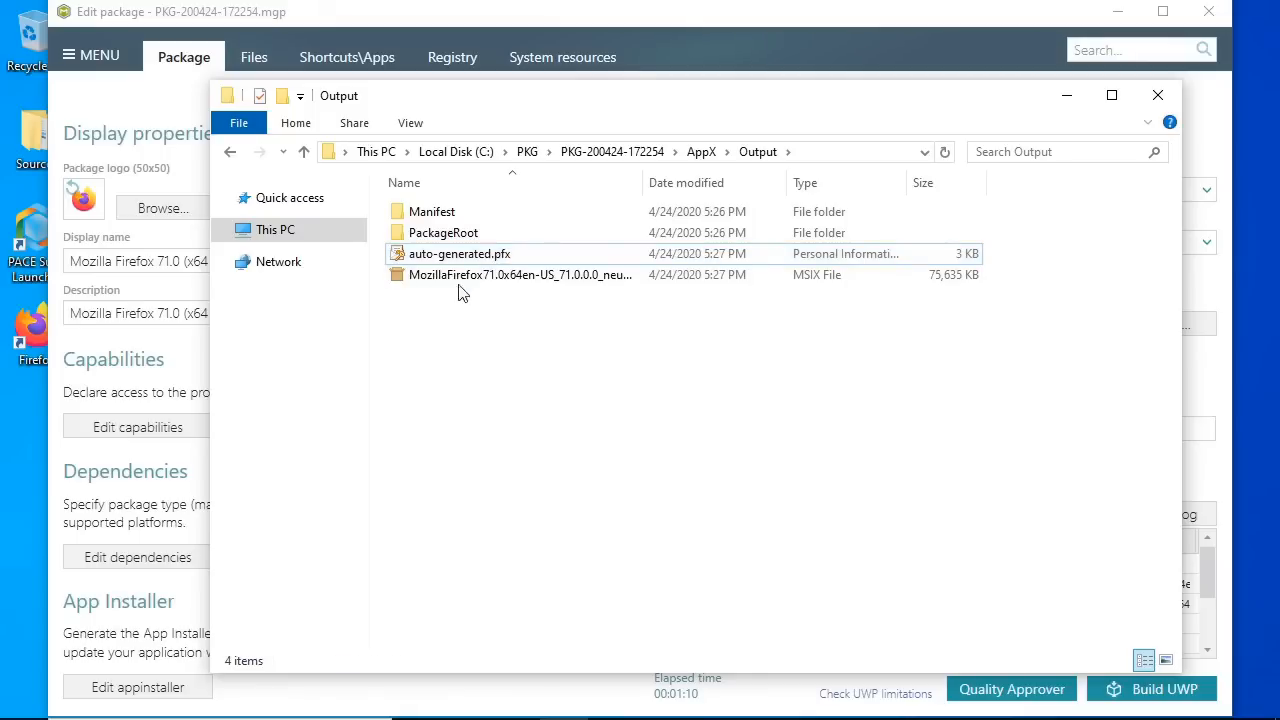
{"action": "double_click", "coordinate": [520, 274]}
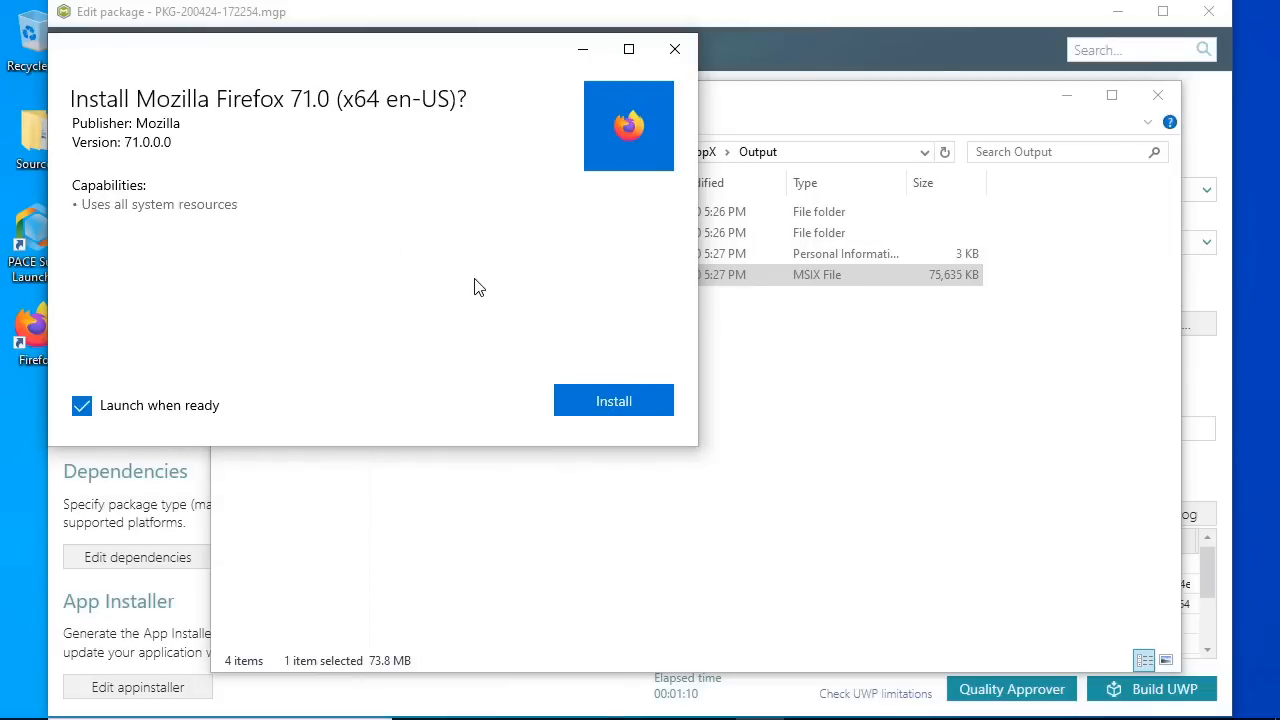